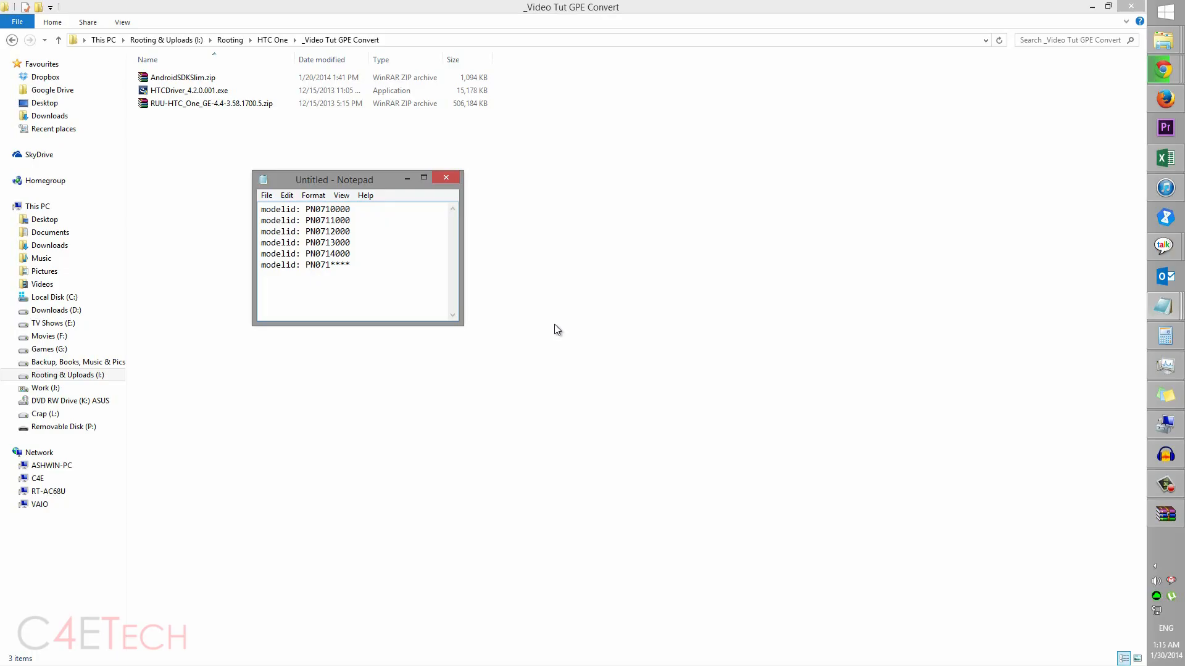
mouse_move(550, 330)
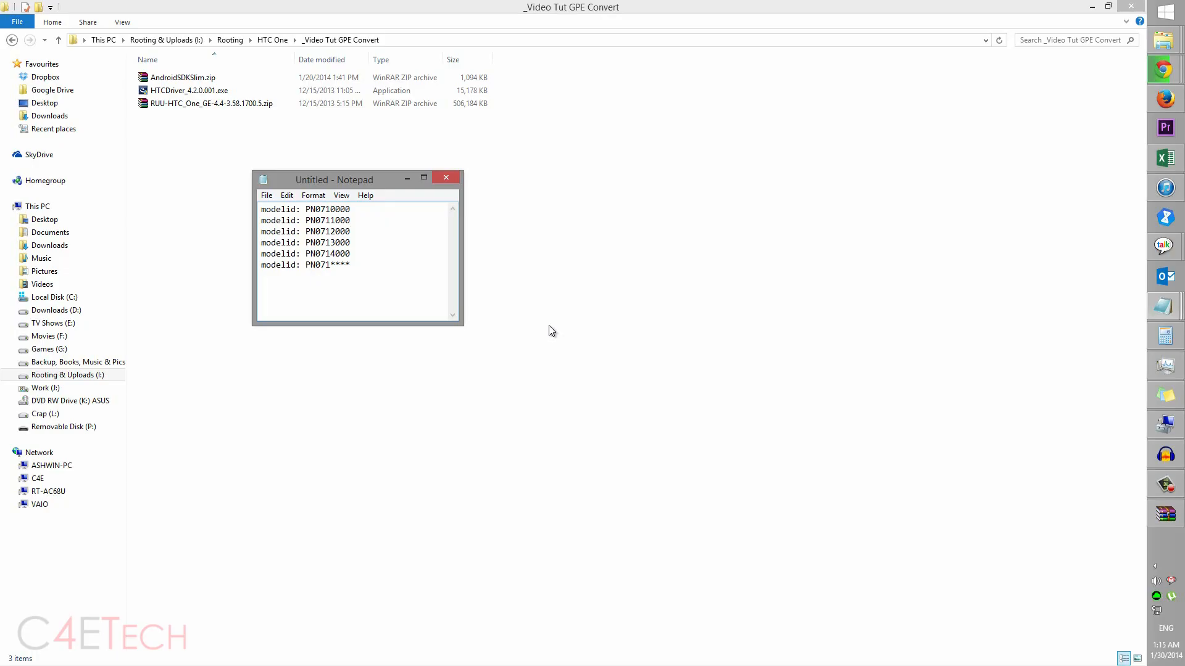
Bring up the XDA model-ID tutorial thread in Chrome and scroll through its steps.
key(ctrl+a)
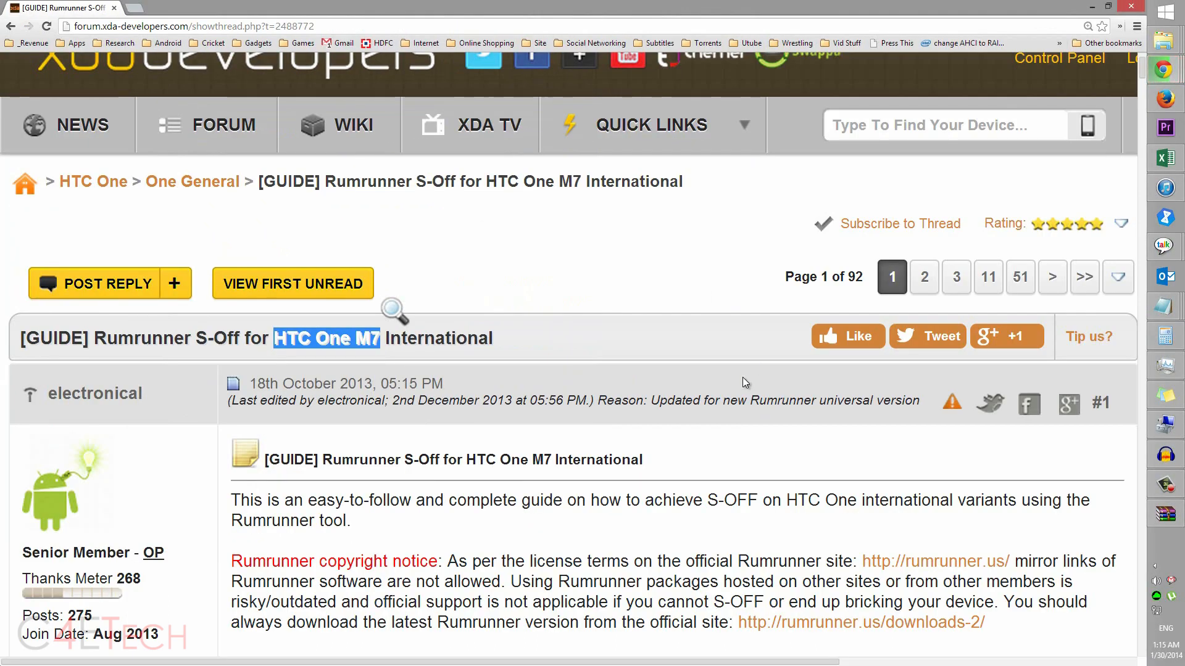
scroll(down, 3)
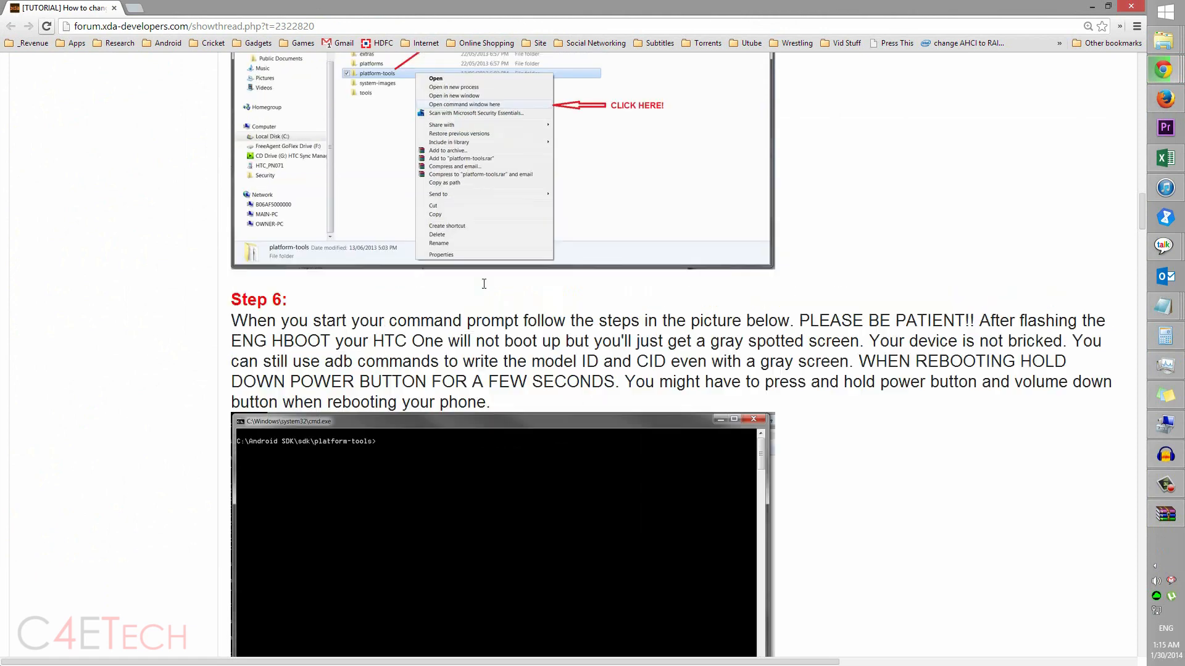
scroll(up, 3)
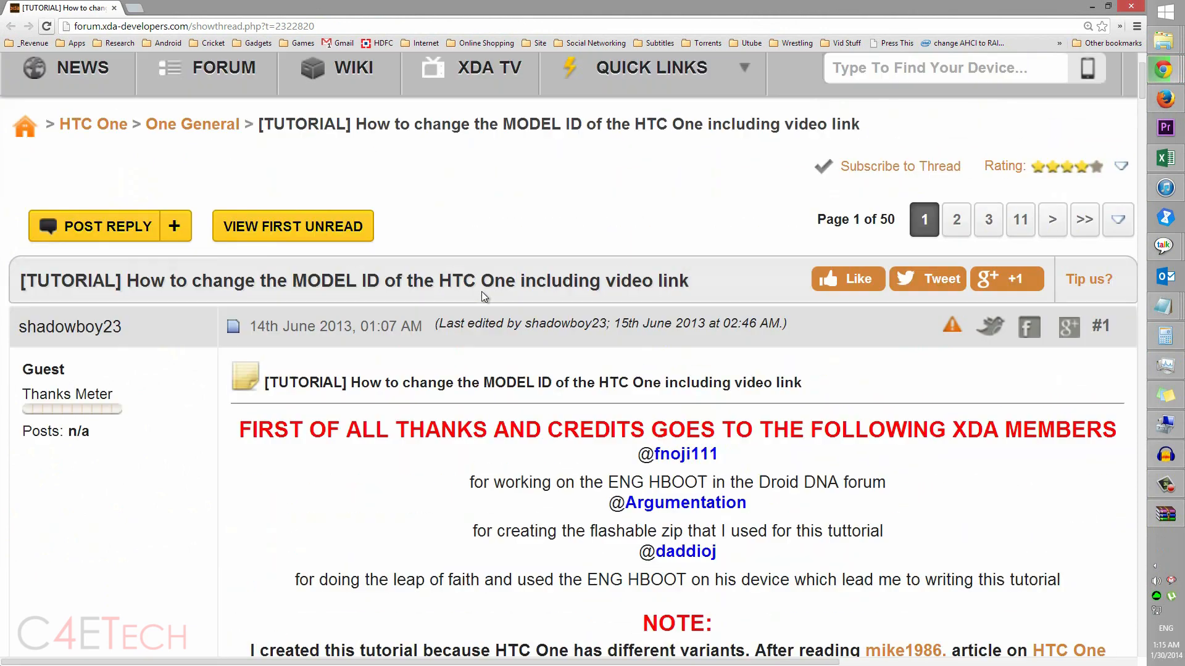
scroll(down, 3)
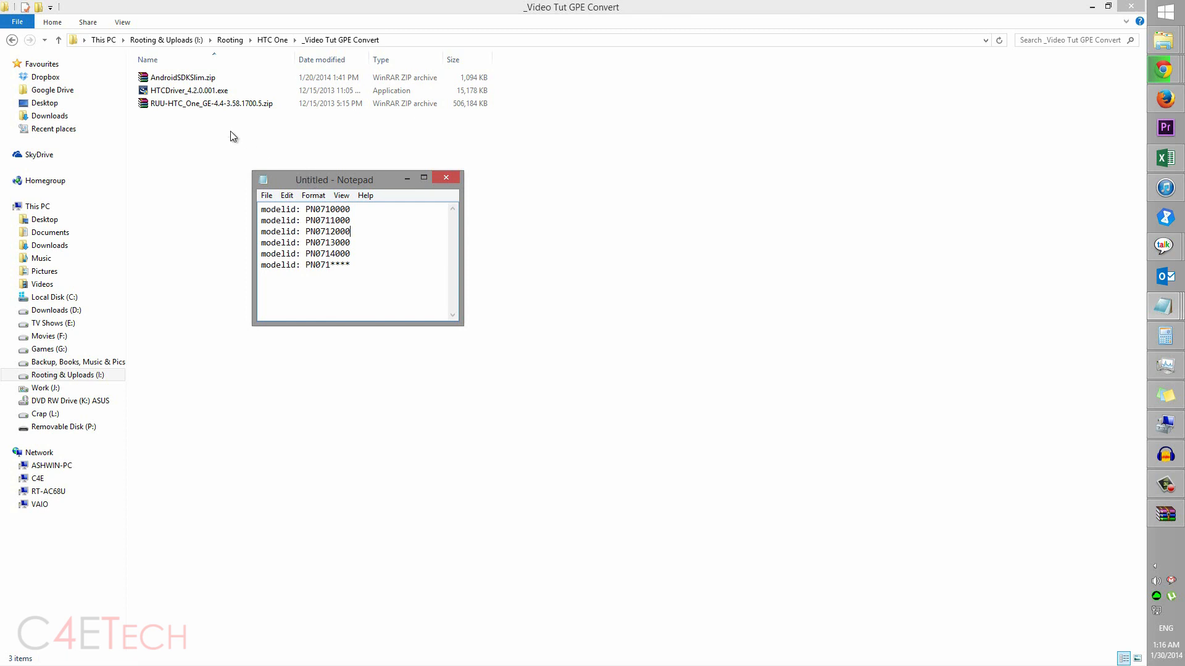
click(181, 76)
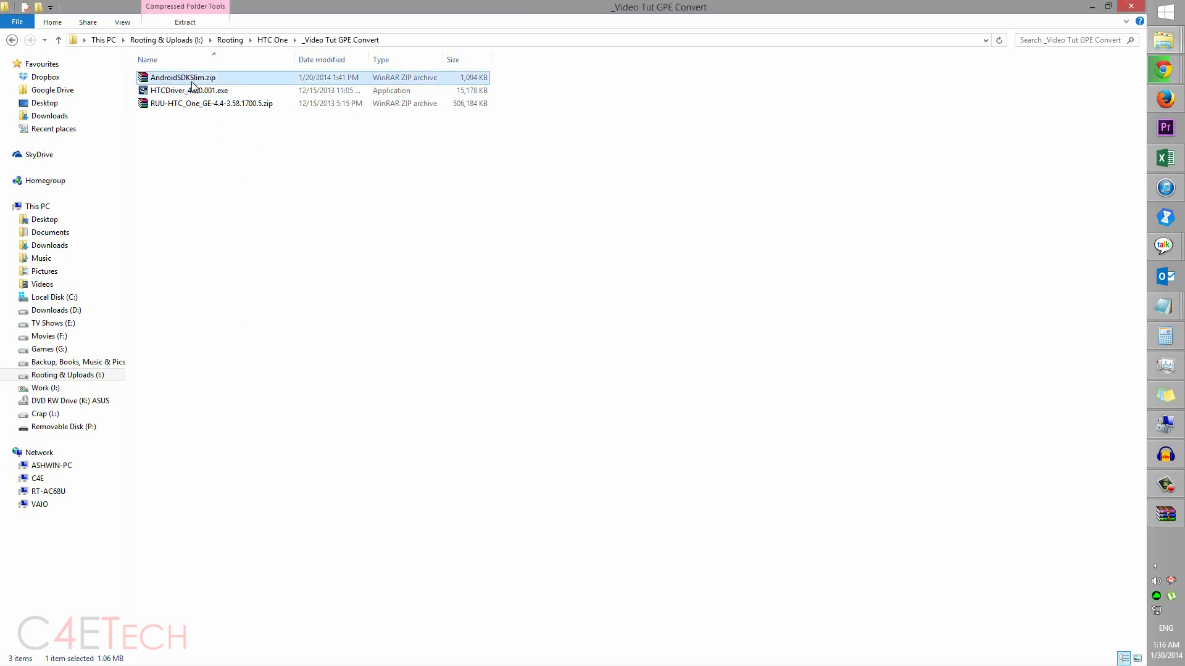
click(188, 91)
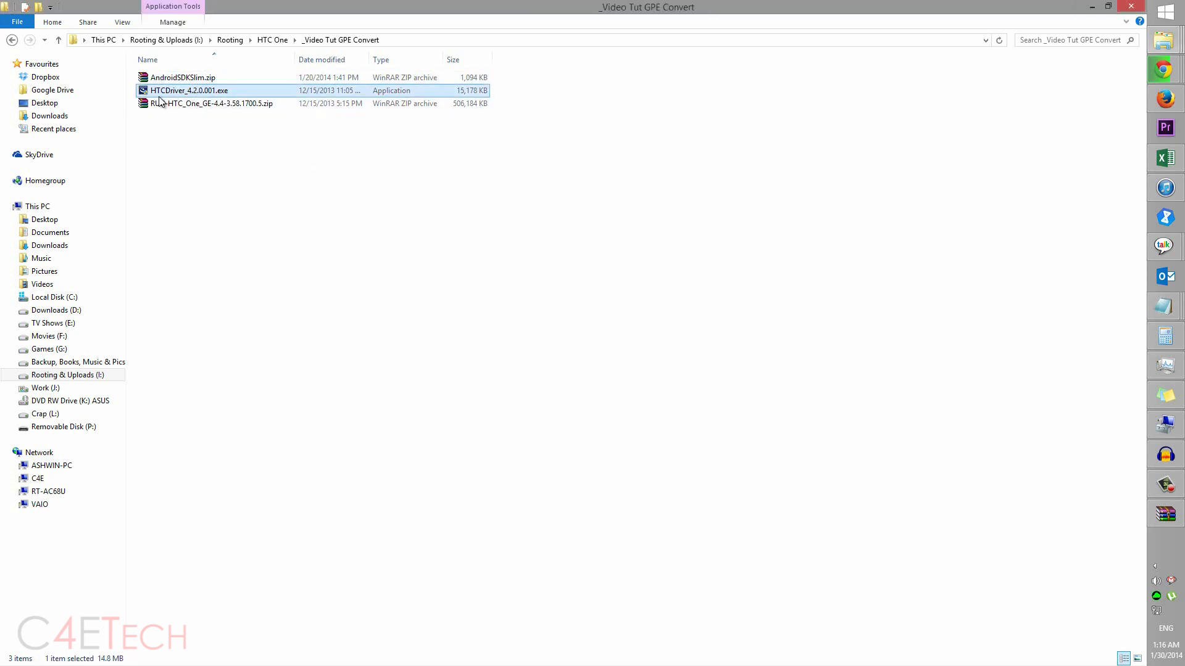
mouse_move(190, 104)
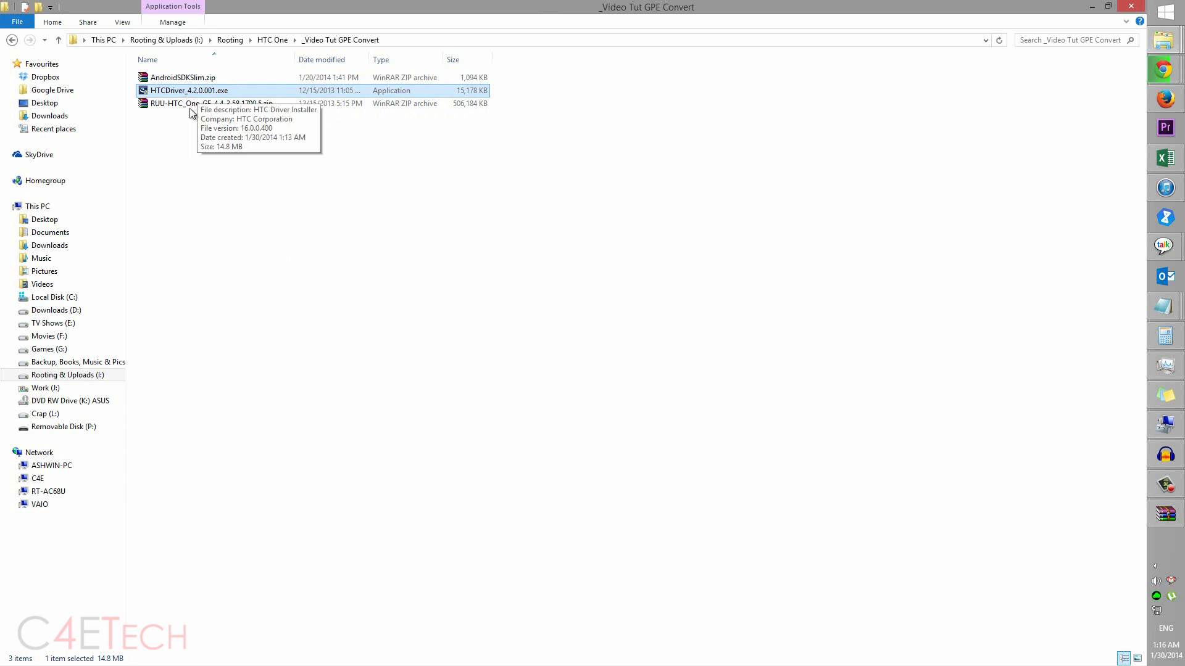
click(197, 103)
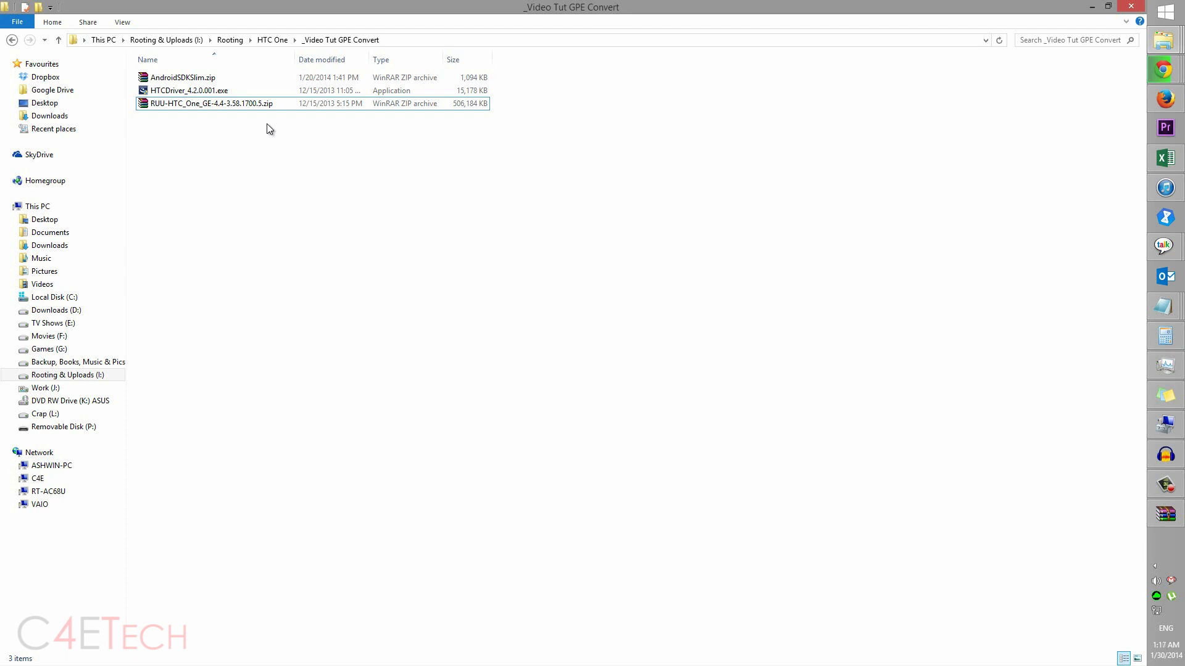
mouse_move(264, 126)
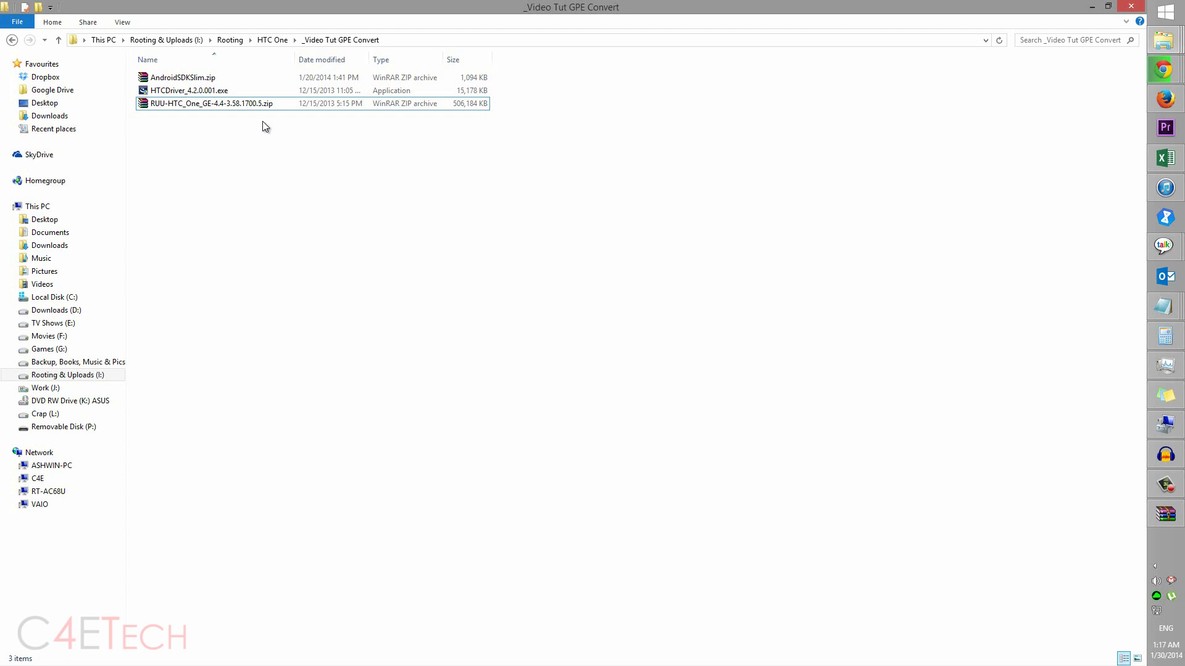
Extract AndroidSDKSlim.zip here to create the android-sdk-windows folder.
click(188, 90)
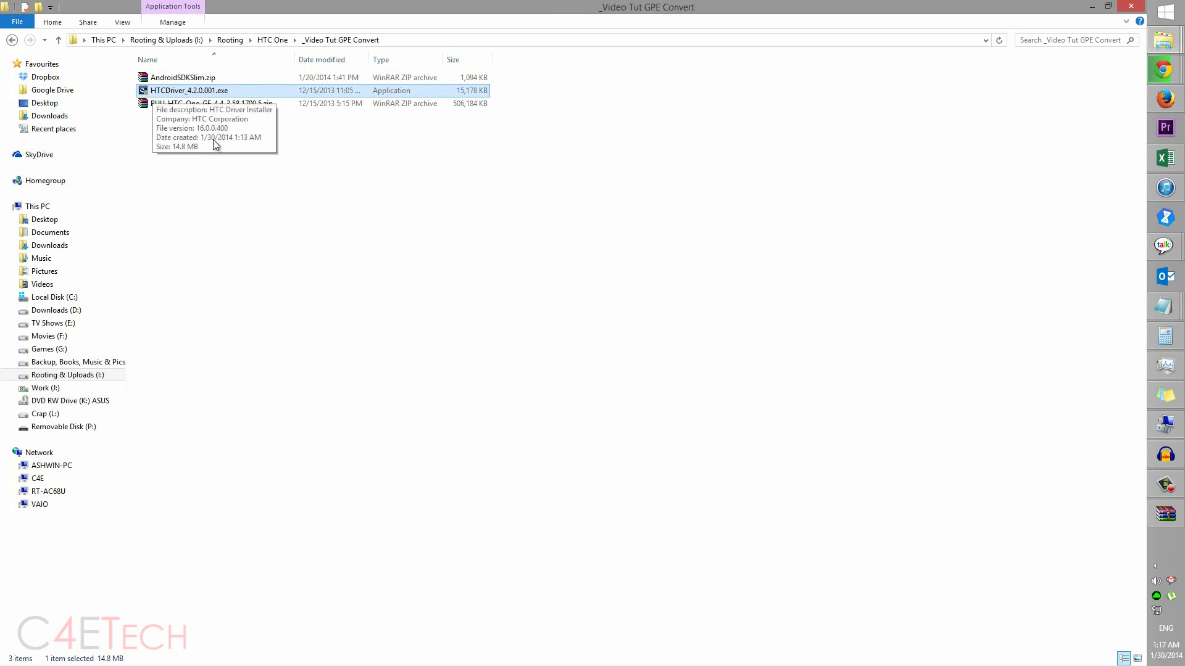
right_click(179, 77)
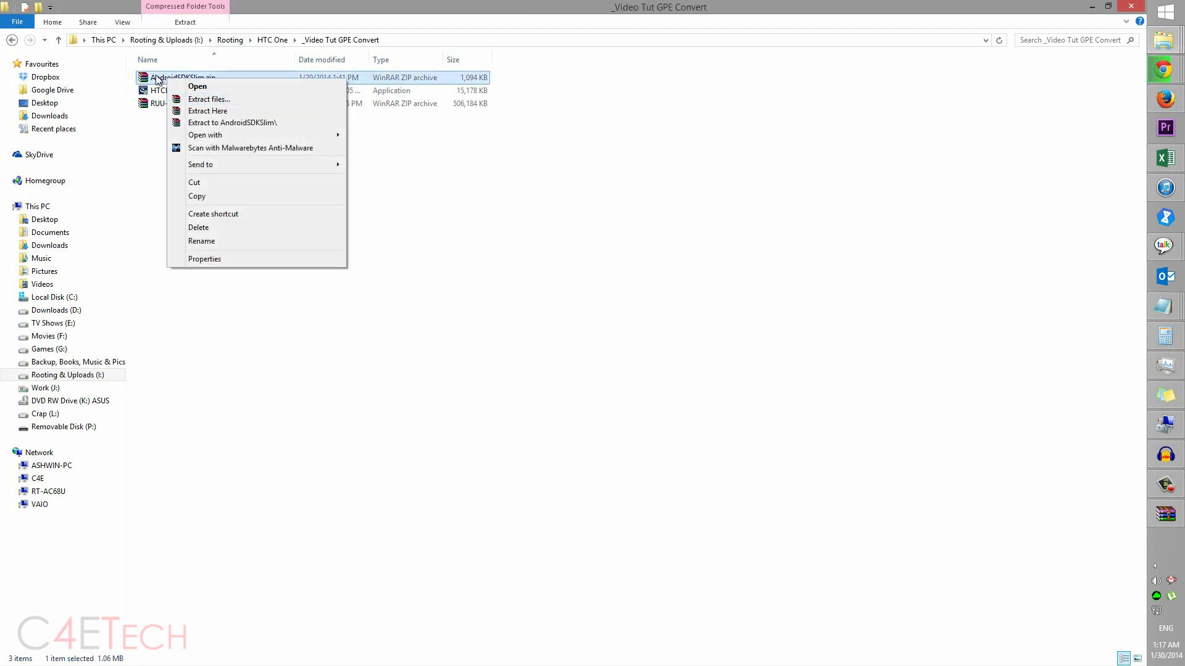
mouse_move(219, 114)
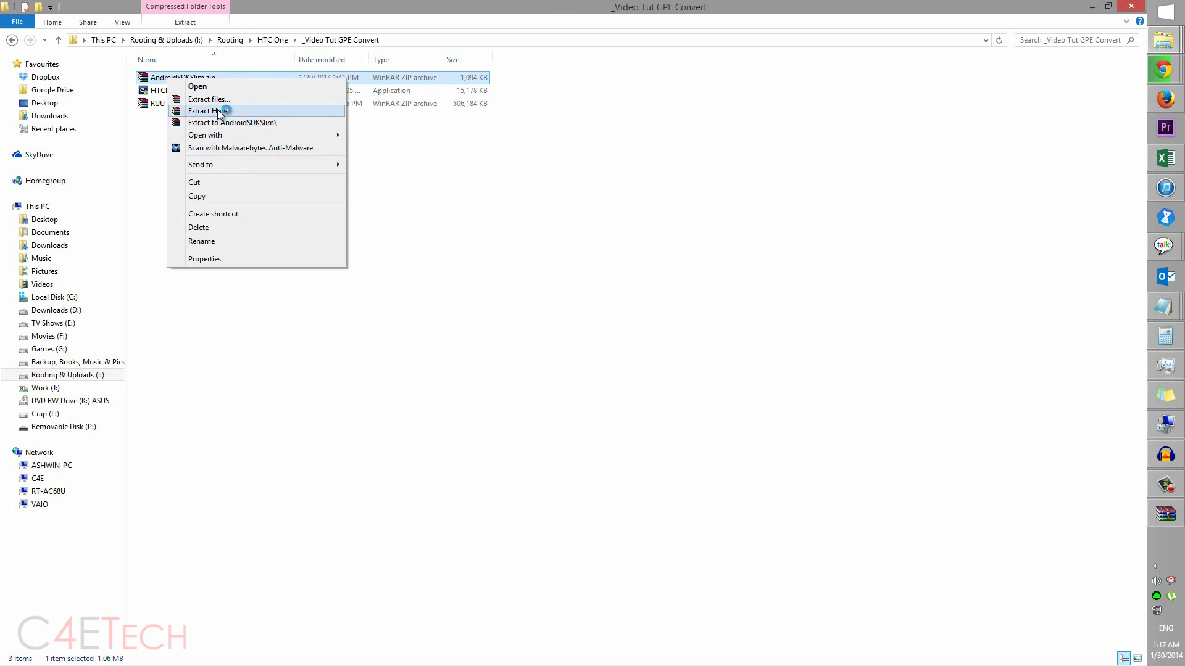
click(209, 112)
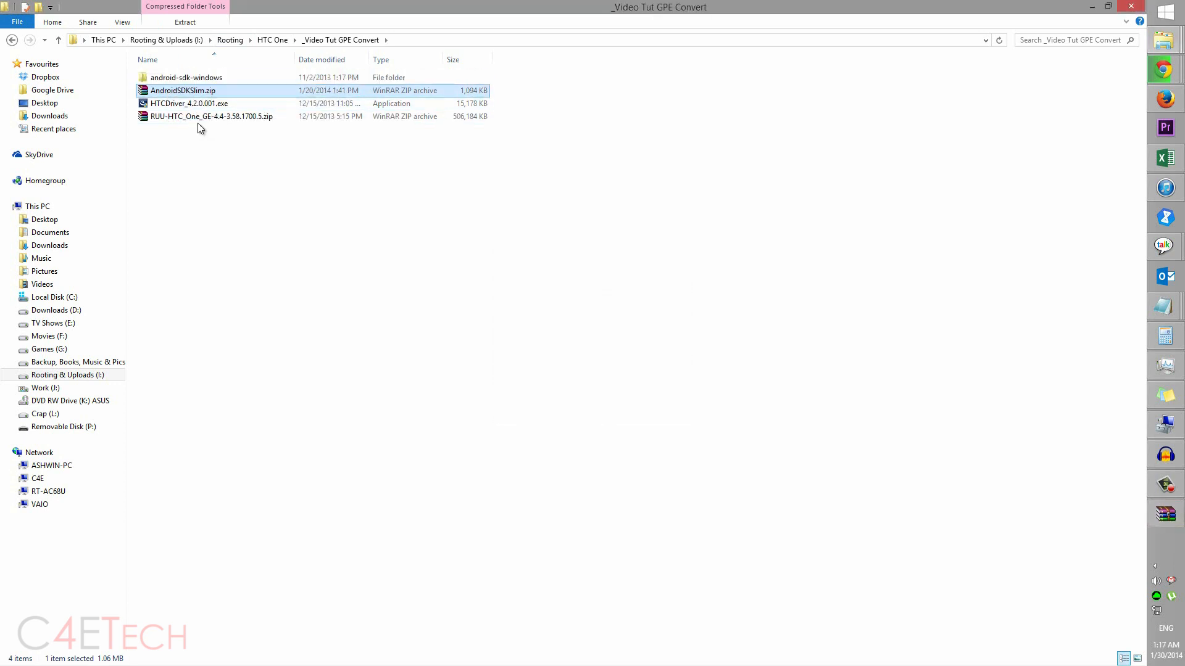
Copy the RUU zip into android-sdk-windows\platform-tools beside adb and fastboot.
click(213, 116)
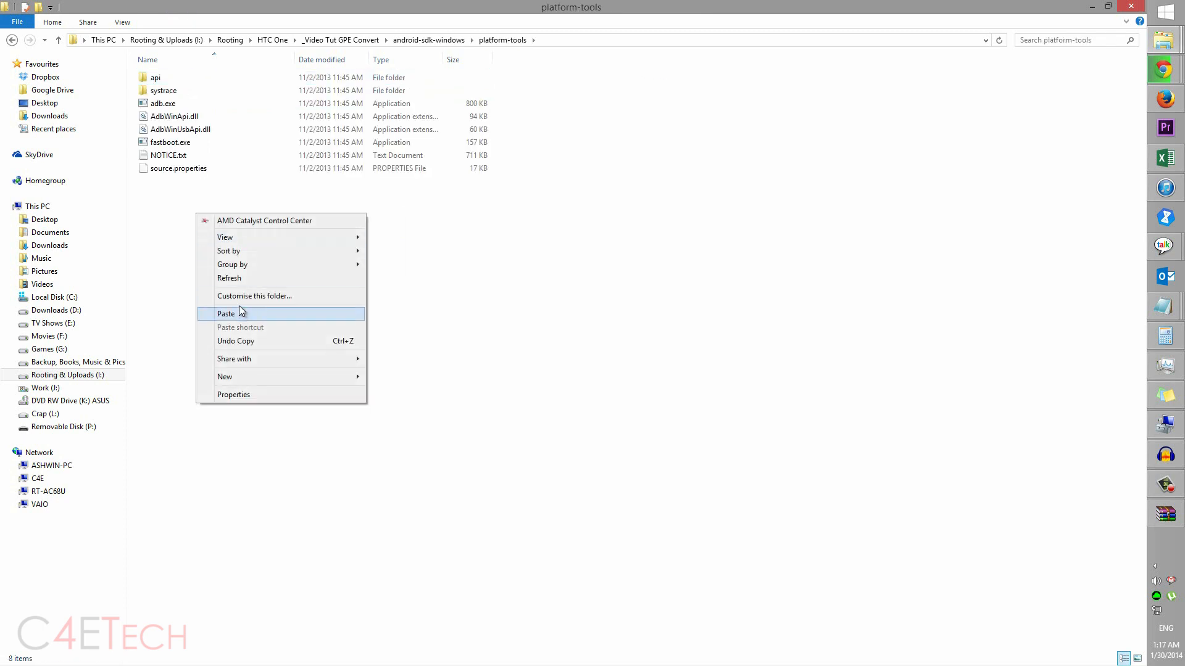
click(226, 313)
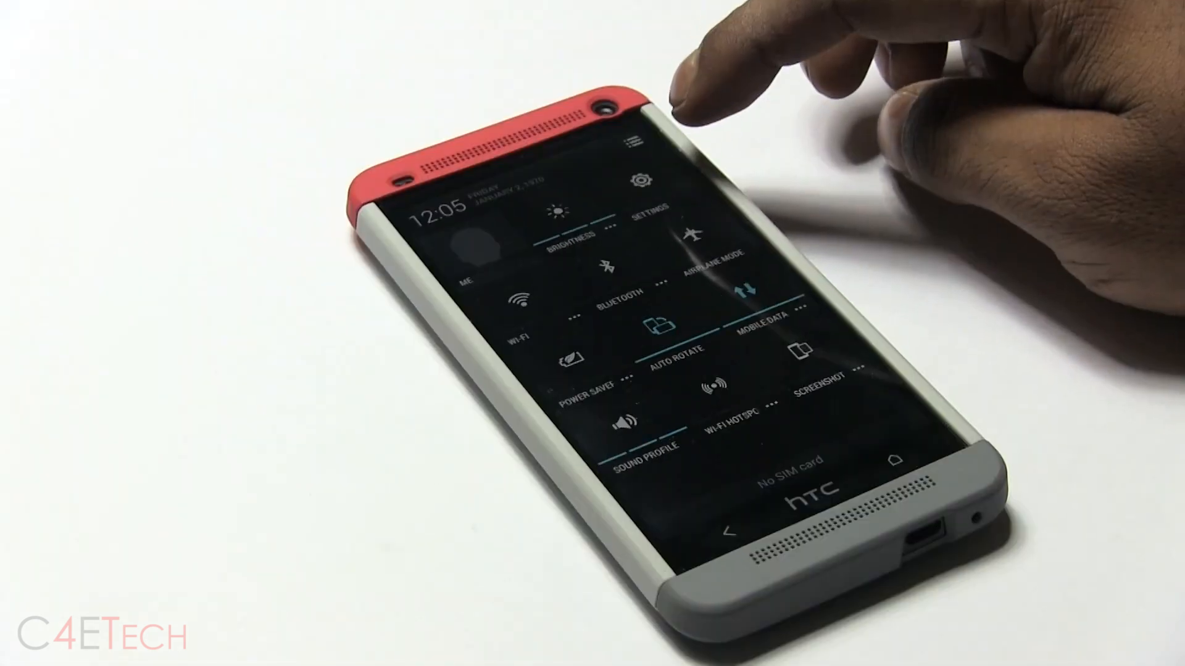
On the phone, go from Quick Settings into Settings and scroll down to About.
click(640, 181)
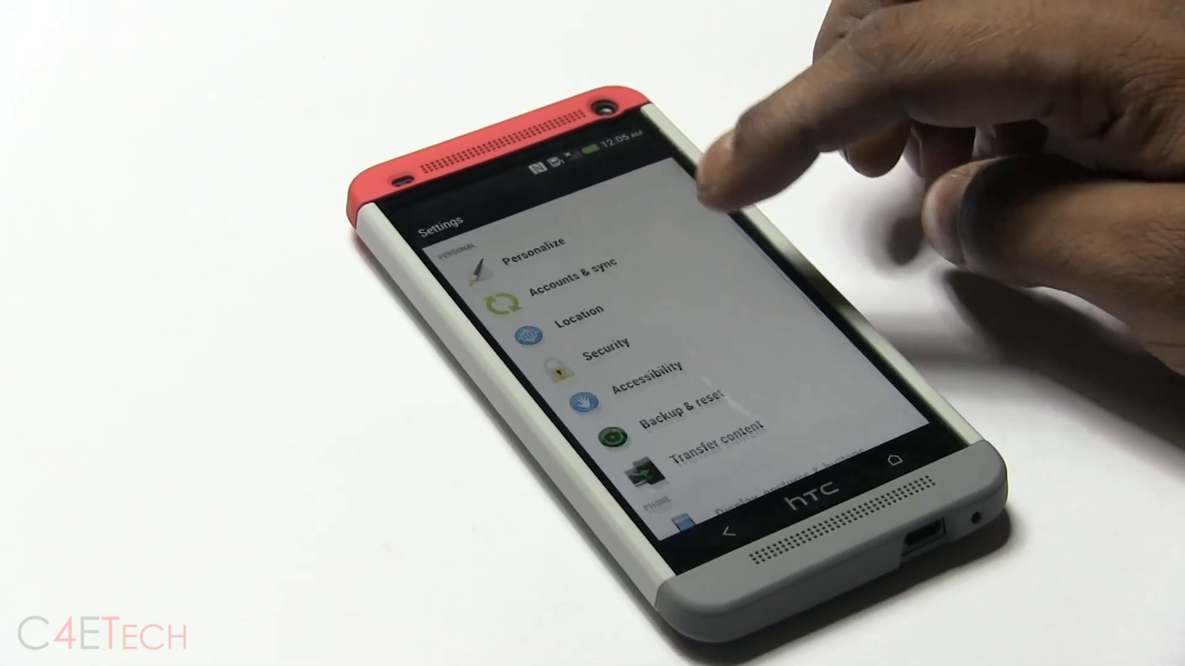
scroll(down, 3)
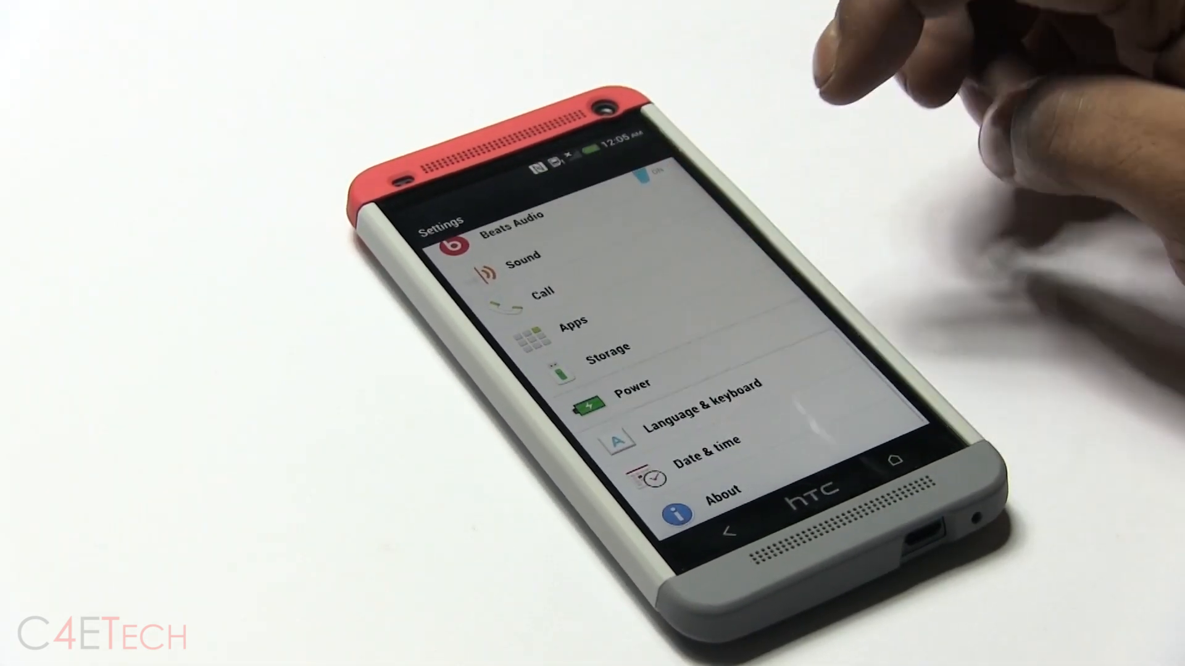
click(632, 386)
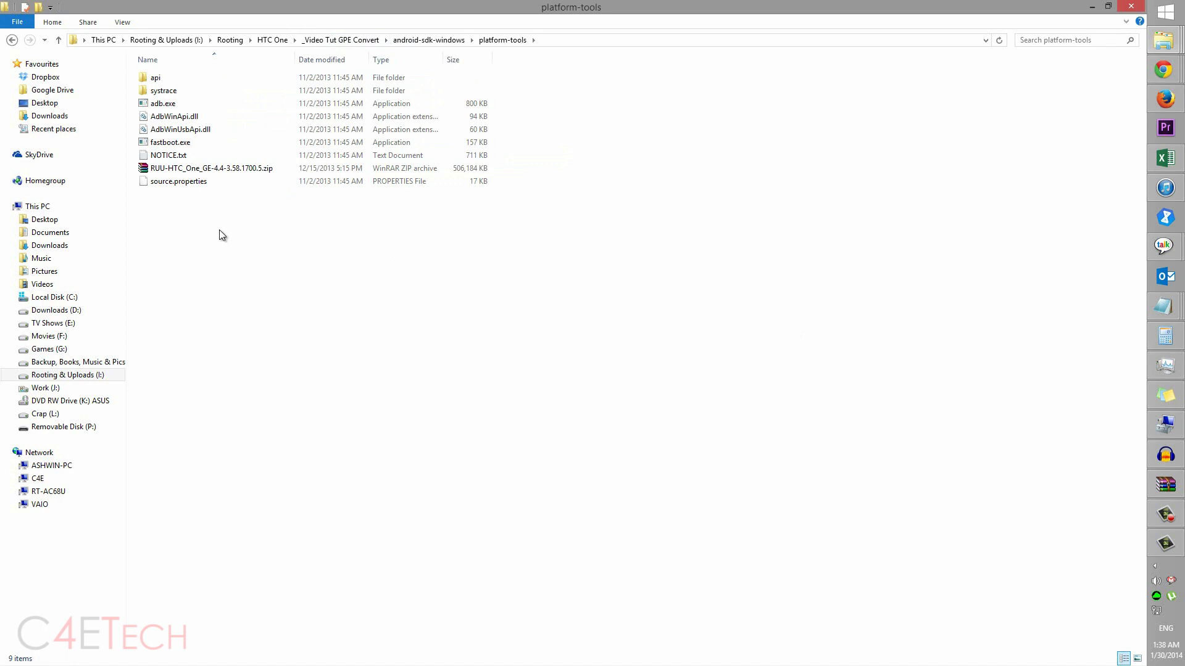
Start a command window in platform-tools and run 'fastboot devices' to list the phone.
right_click(223, 234)
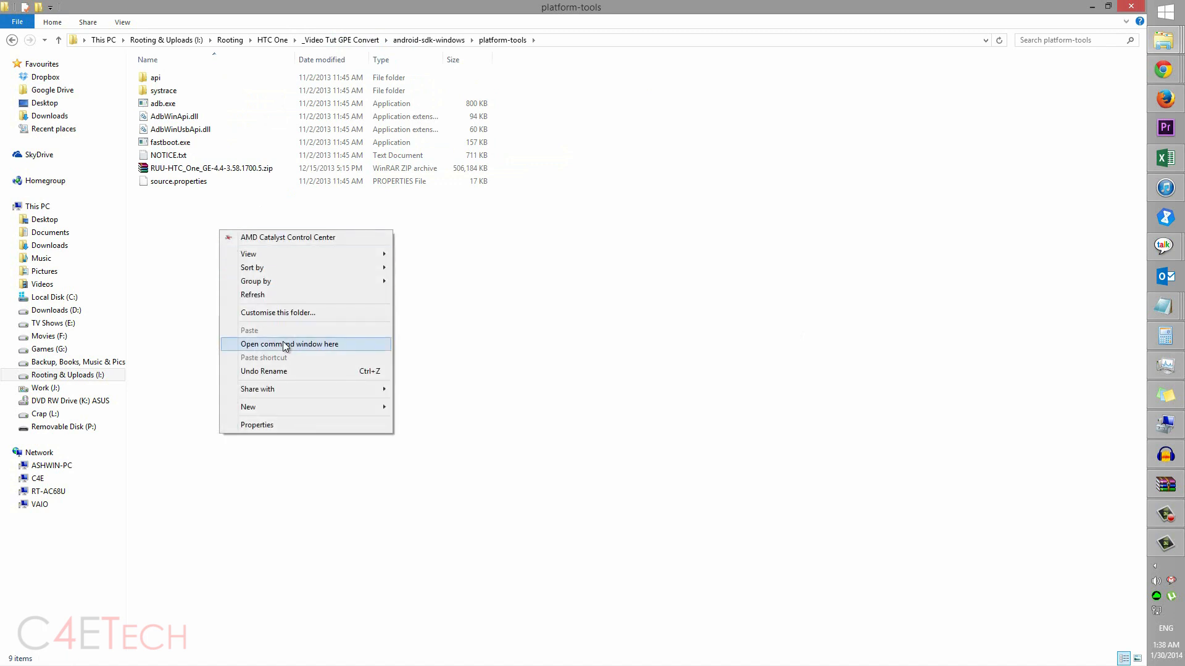
click(289, 344)
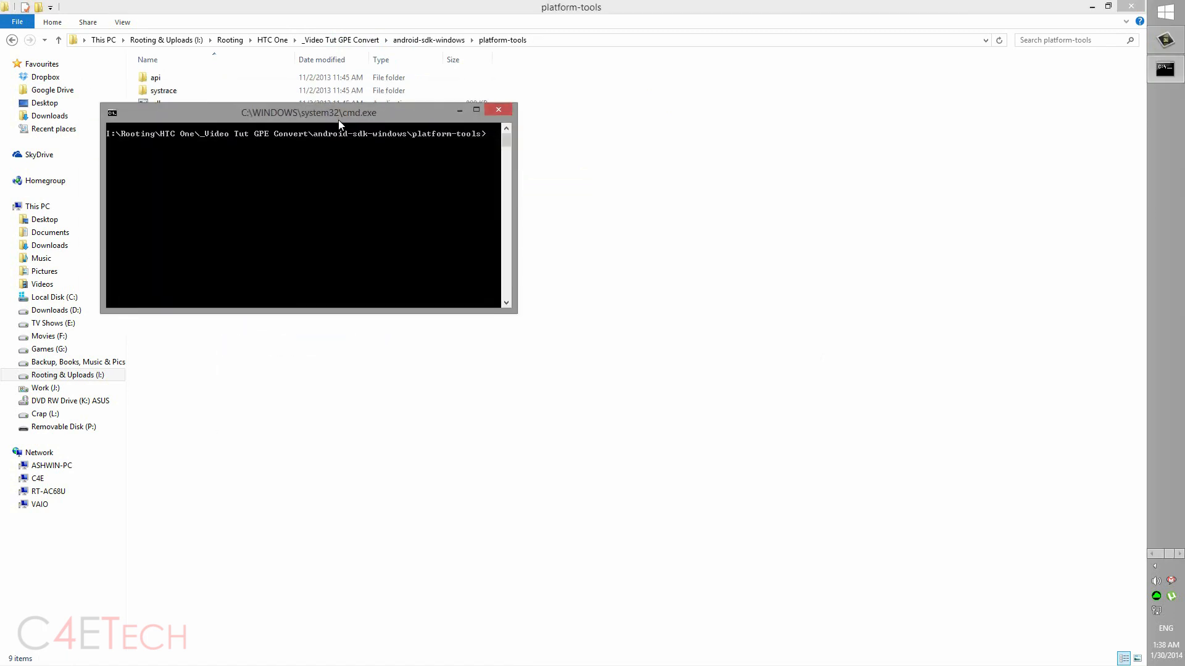
text(f)
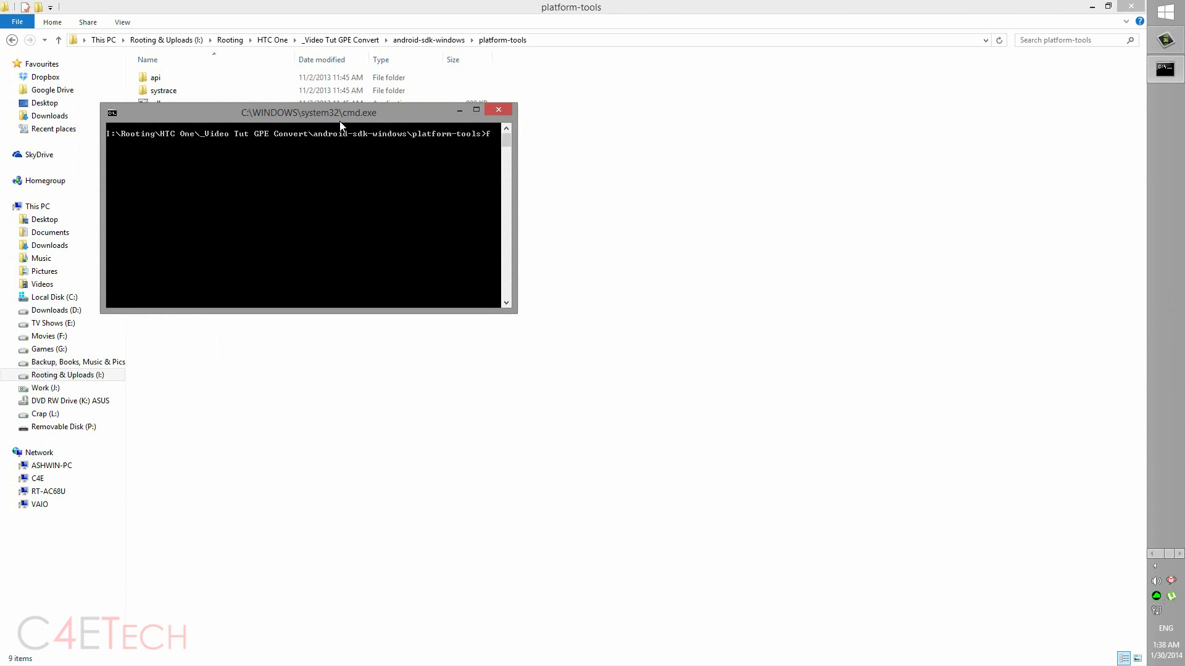
text(astboot devices)
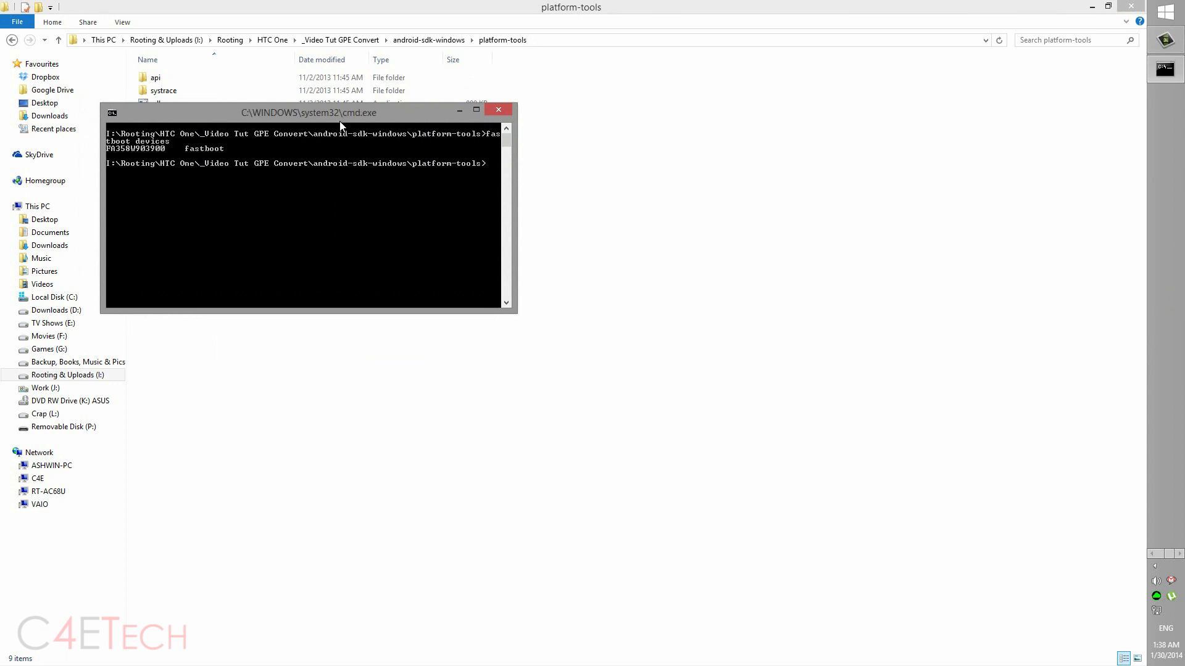
mouse_move(173, 151)
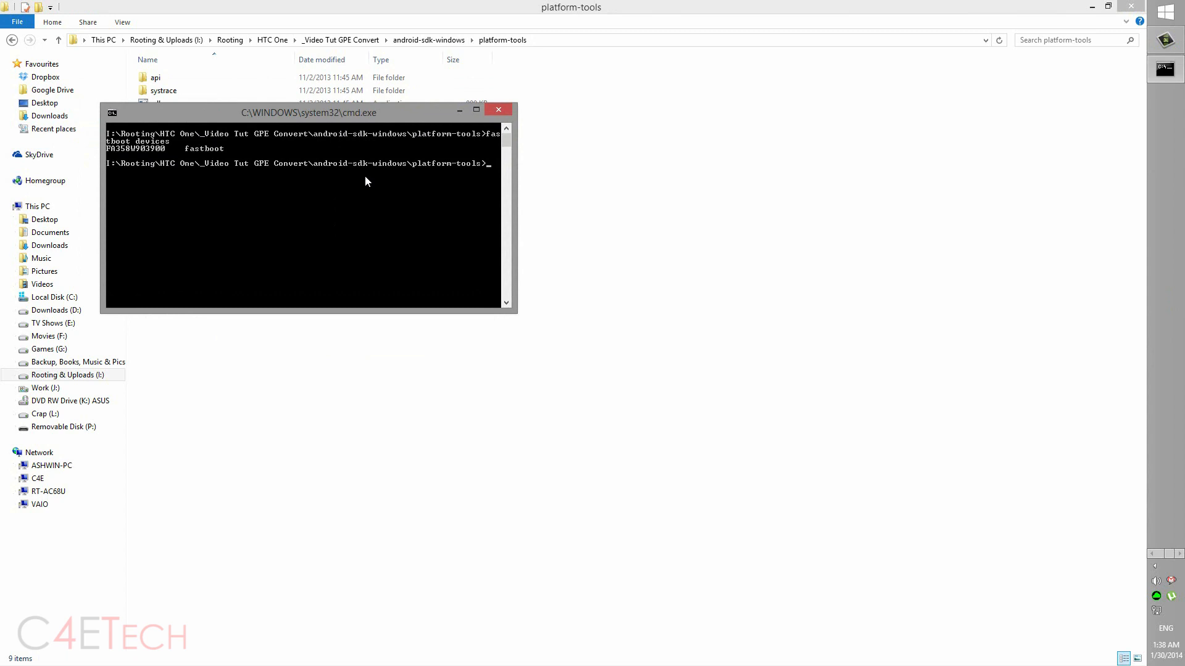
Begin the 'fastboot getvar' query and scroll back over the console output.
text(fastboot ger)
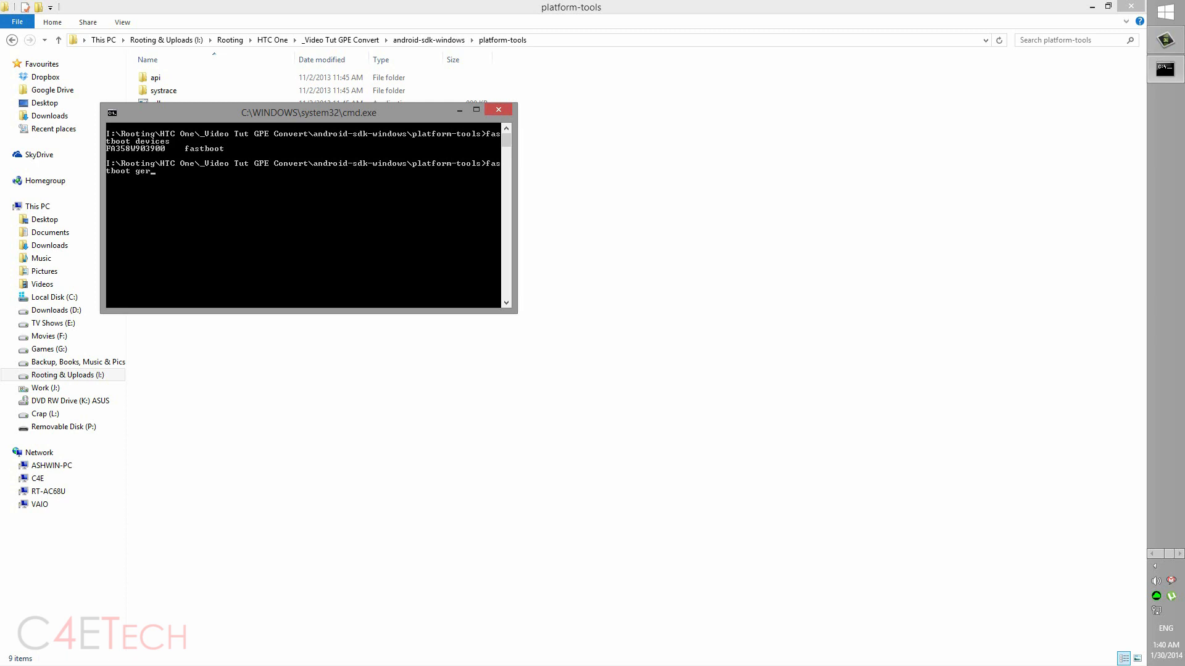
text(tvar)
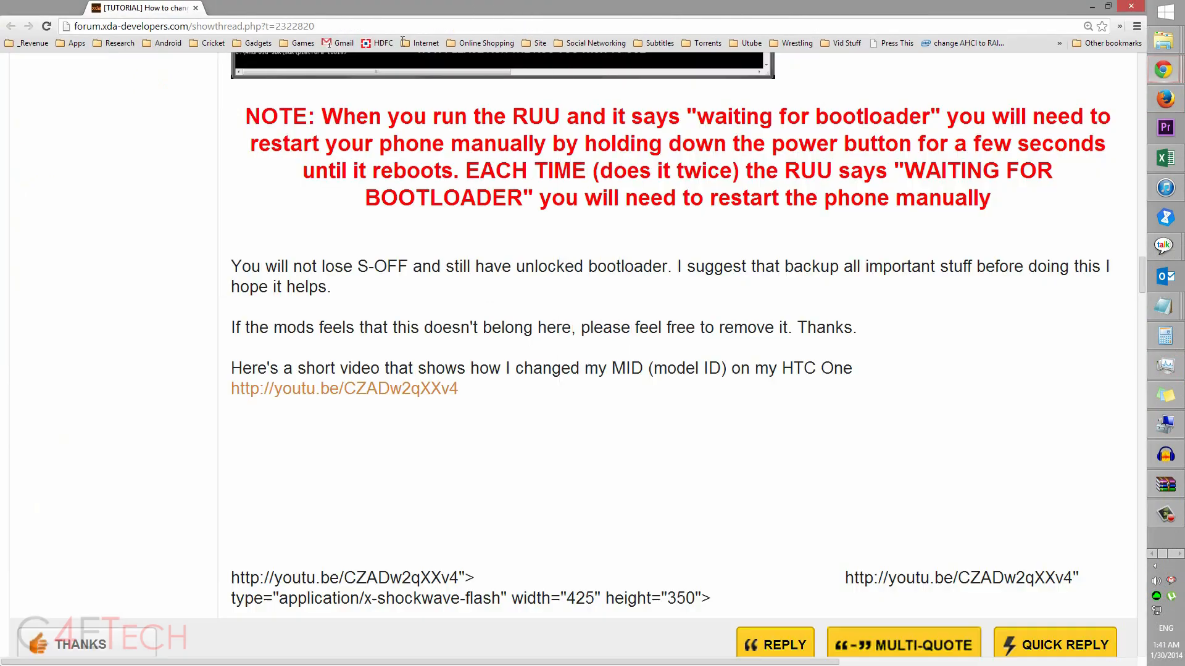
scroll(up, 3)
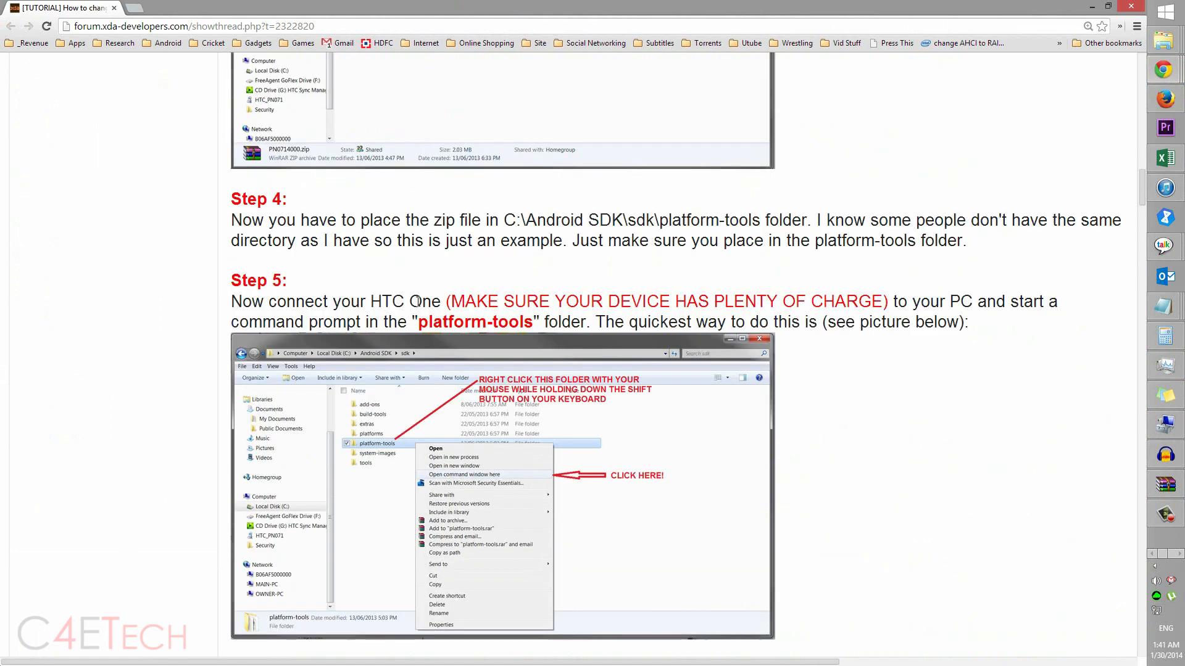
scroll(up, 3)
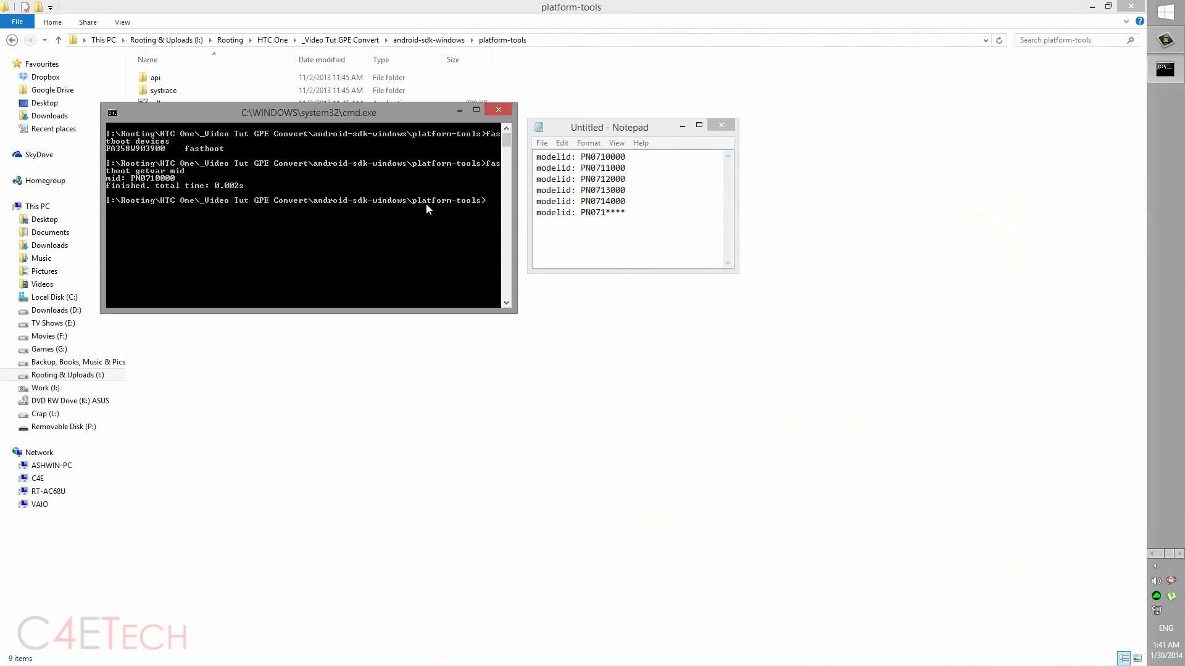
mouse_move(474, 228)
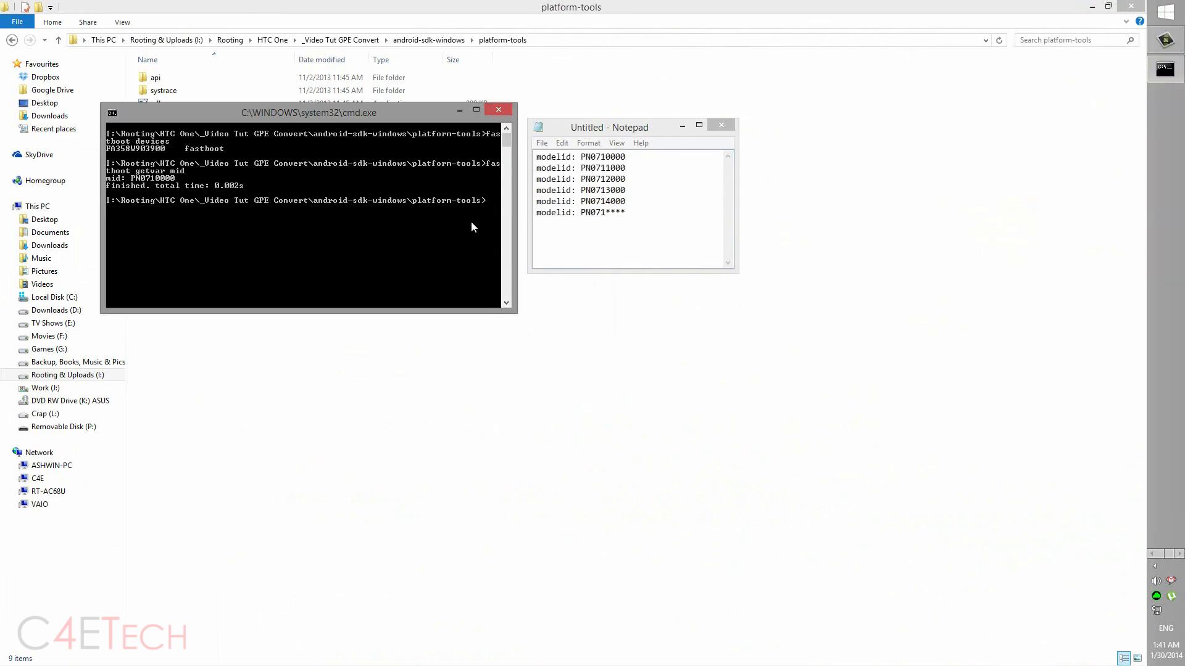
Run 'fastboot getvar cid' to read the phone's CID as 11111111.
text(f)
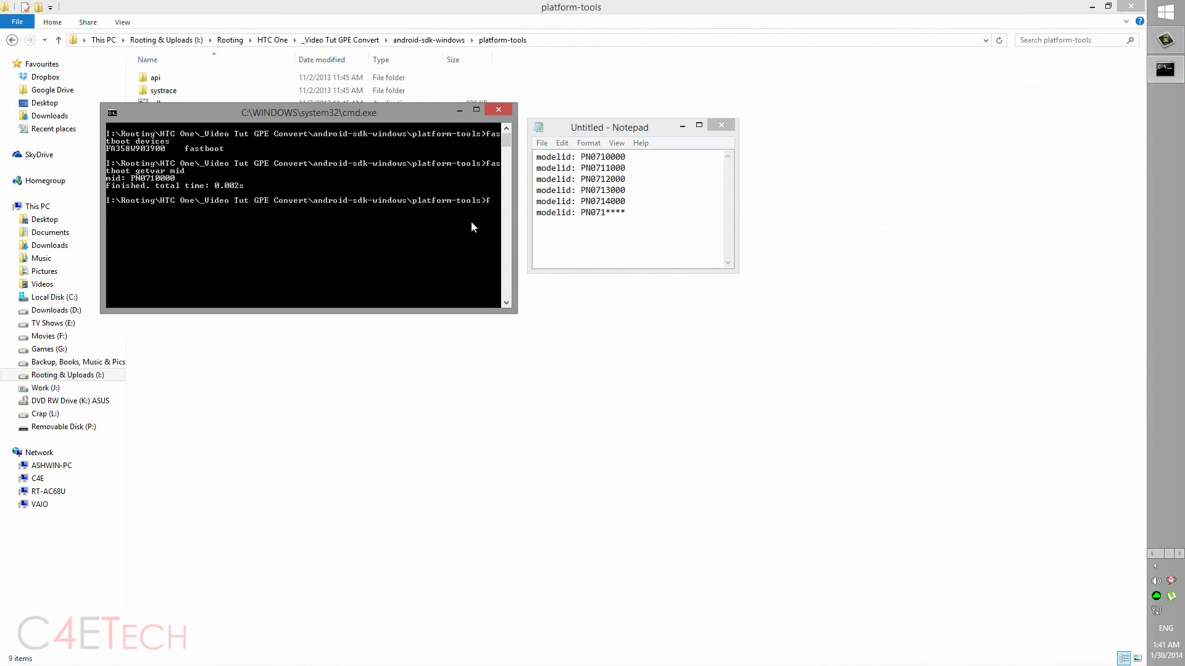
text(fastboot)
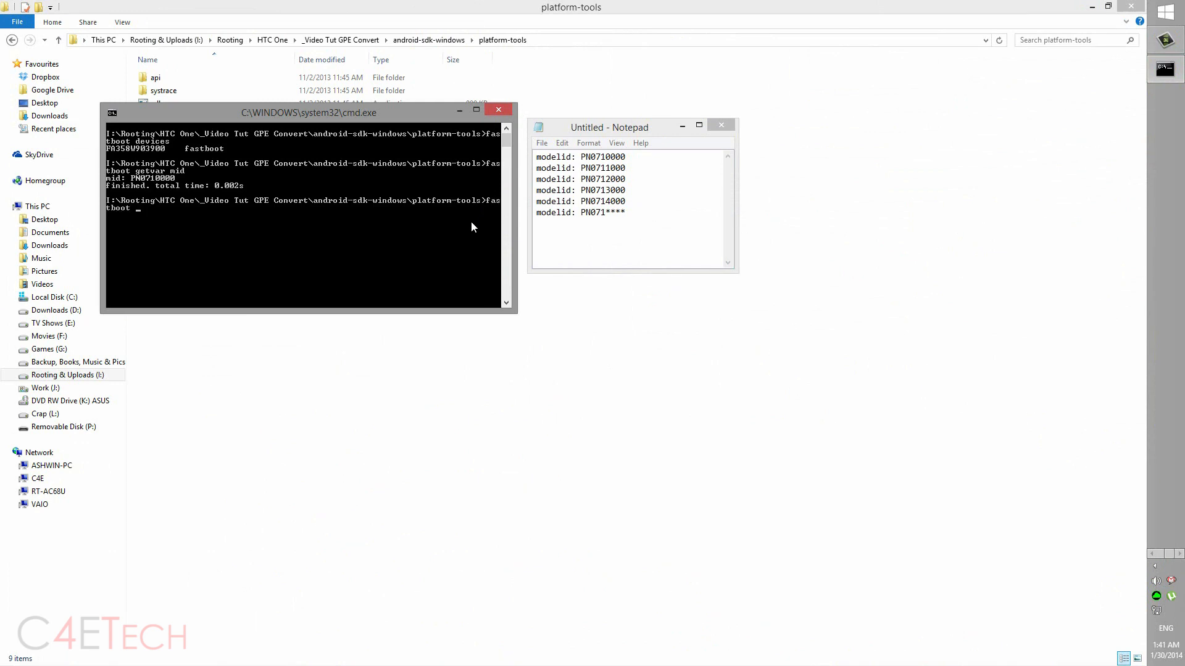
text(getvar cid)
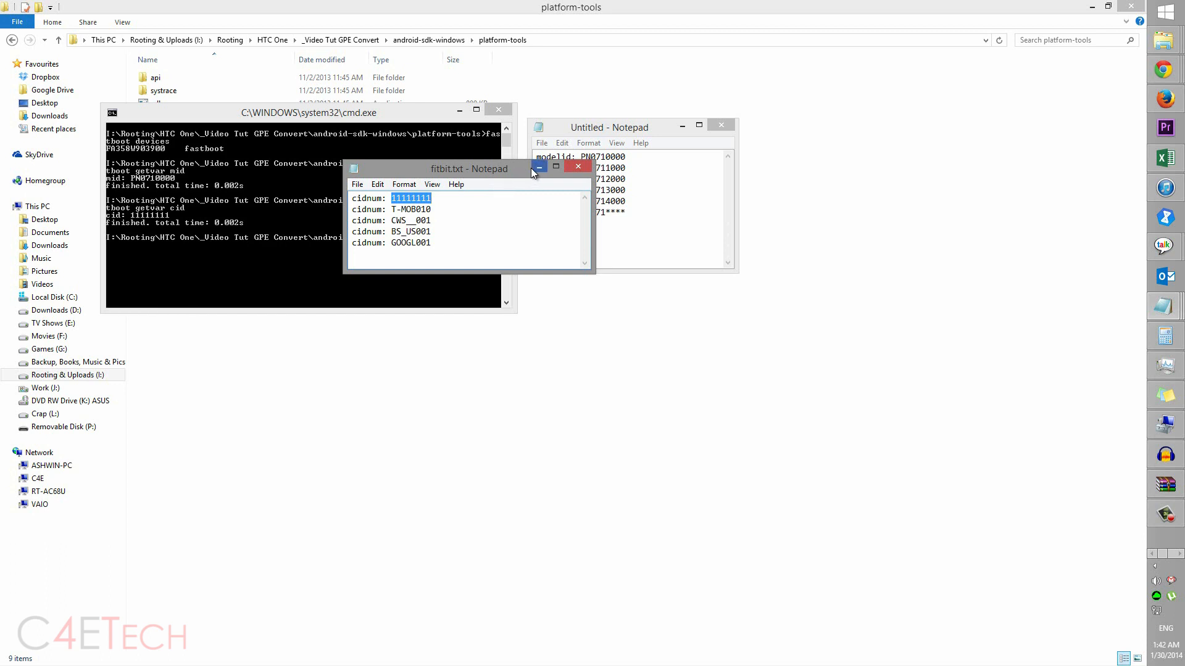
mouse_move(556, 168)
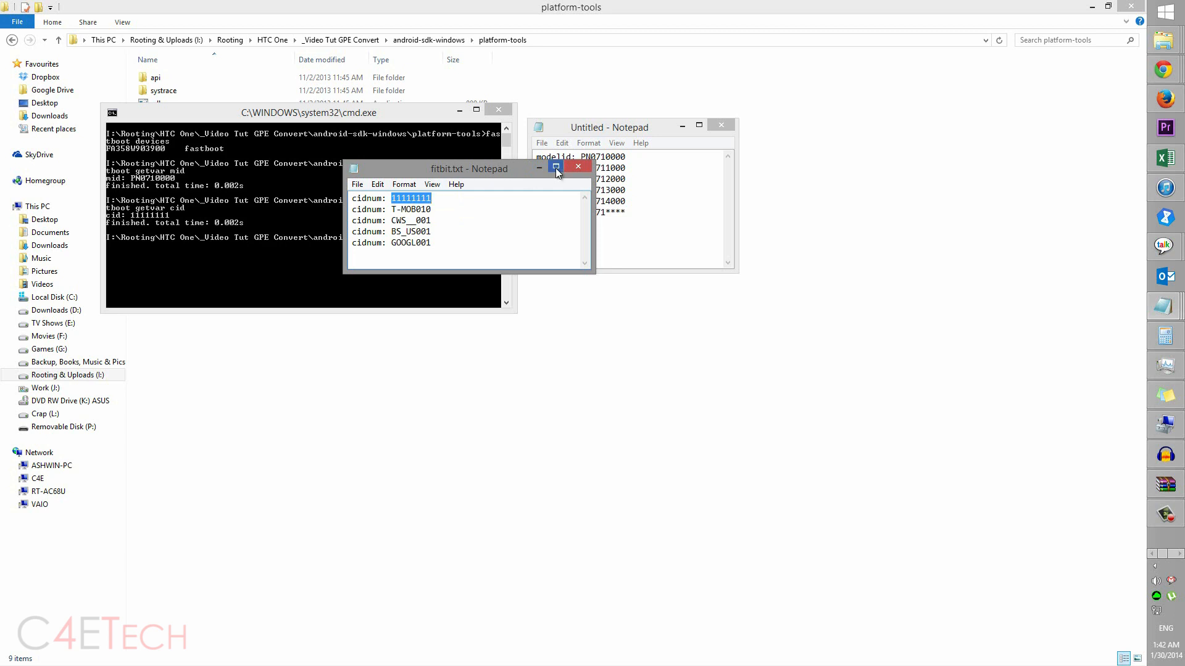
Write CID GOOG_001 to the phone with 'fastboot oem writecid GOOG_001'.
click(578, 166)
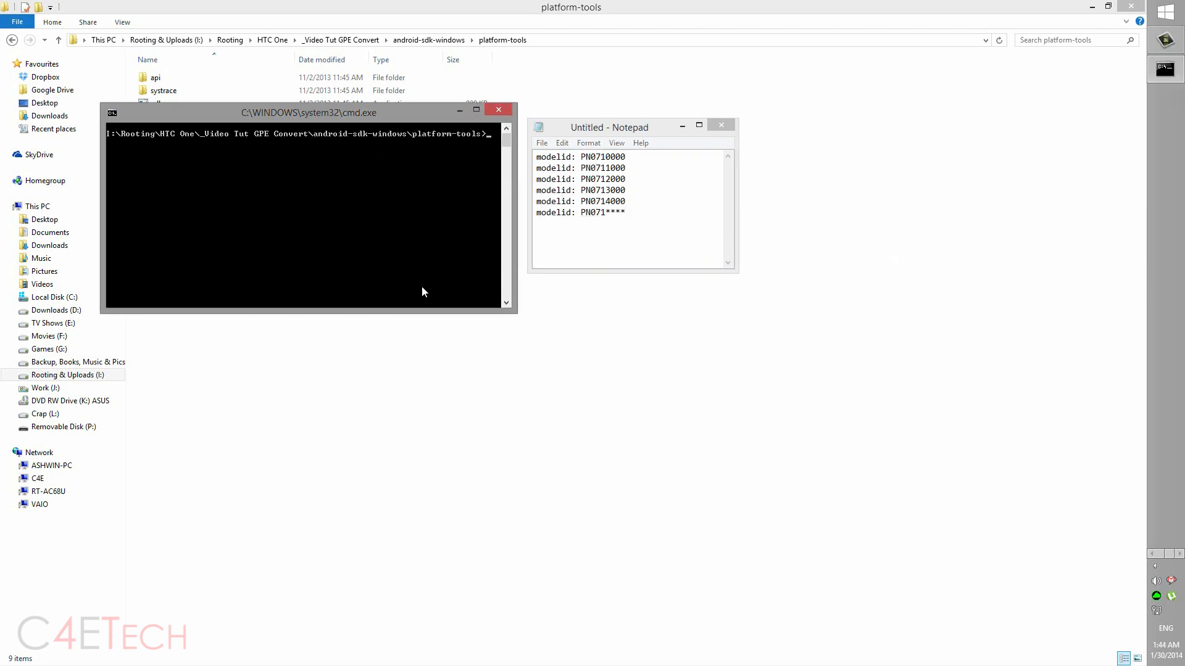
text(fastboot)
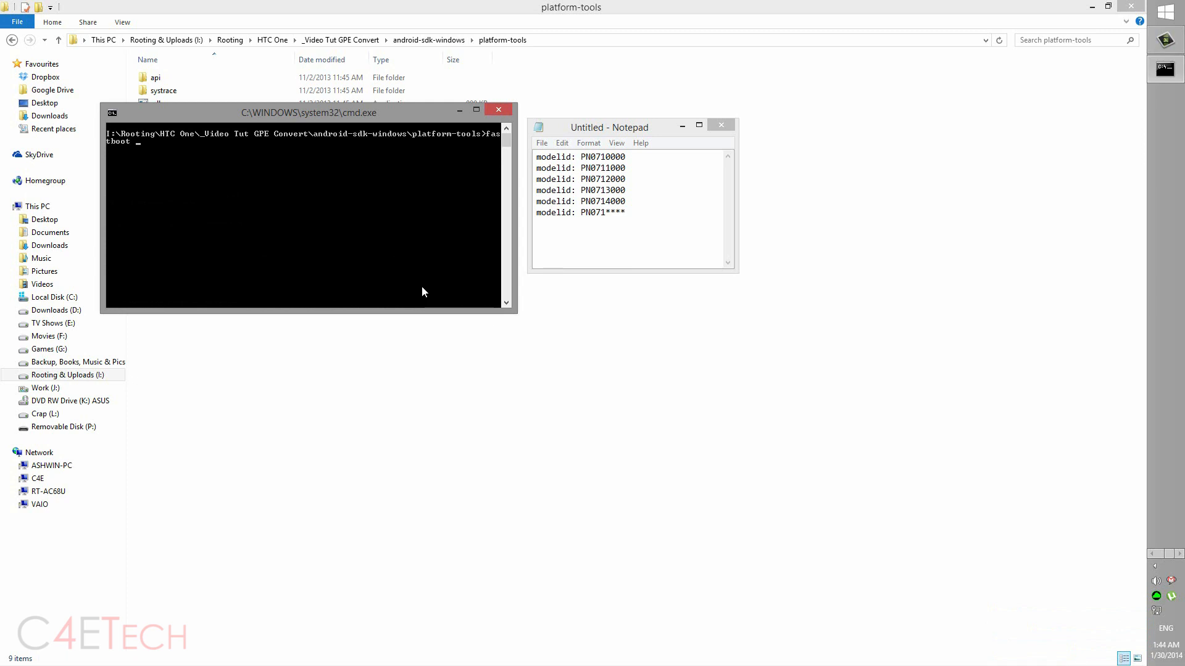
text(oem write)
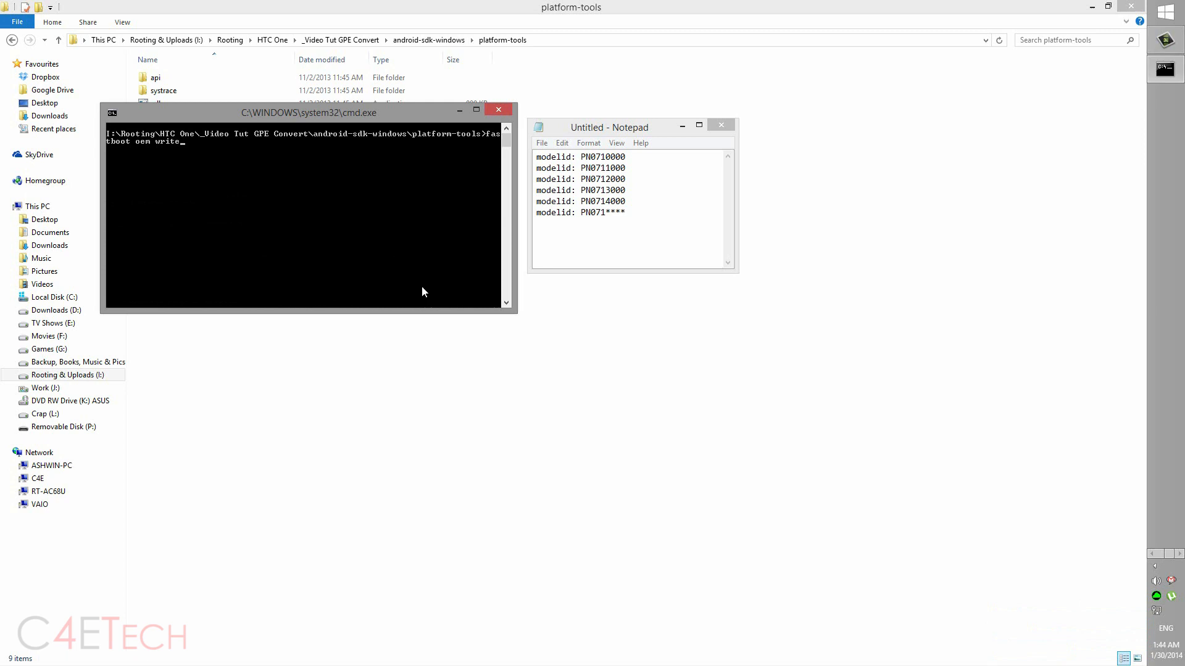
text(cid)
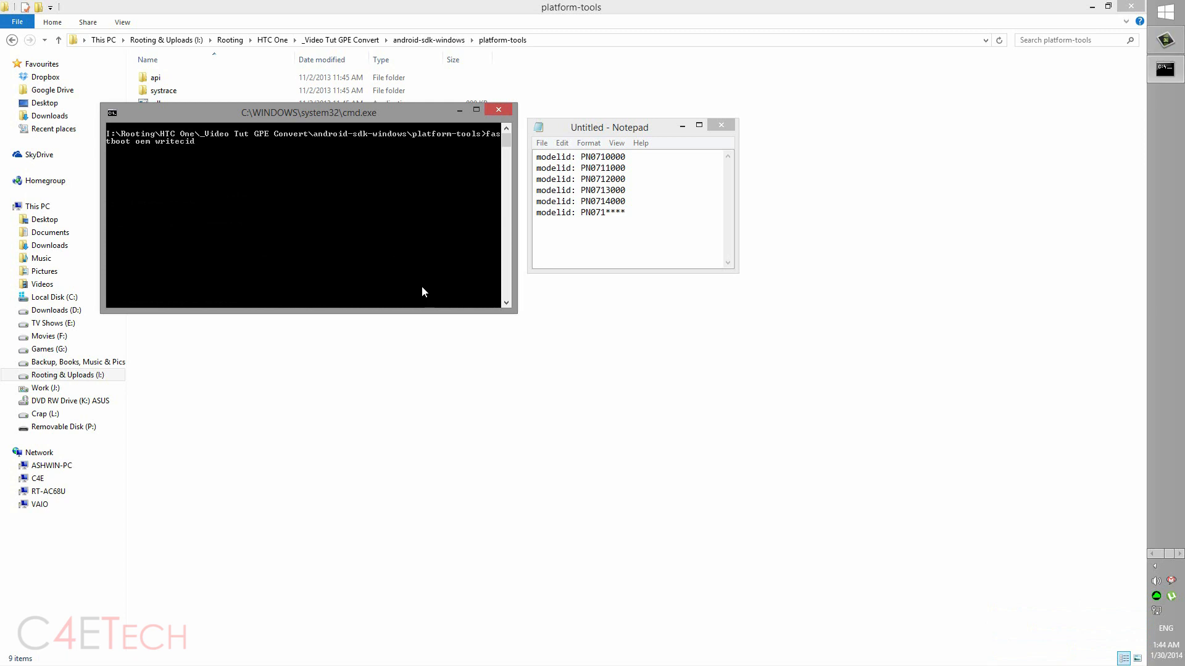
text(G)
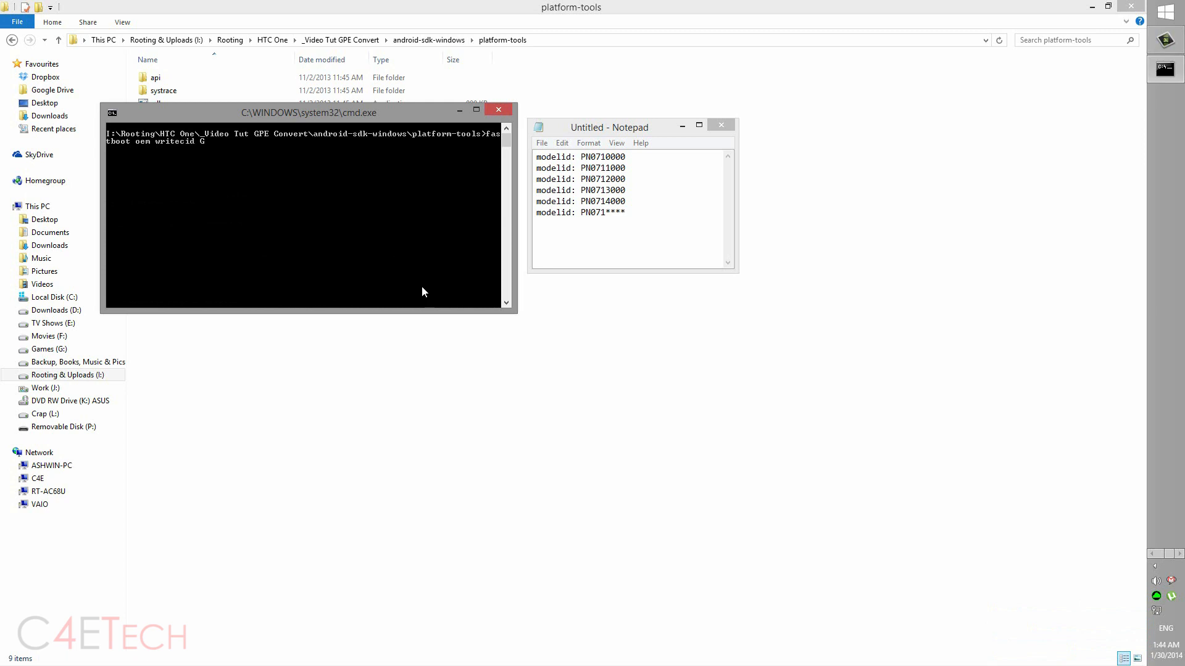
text(OOG_001)
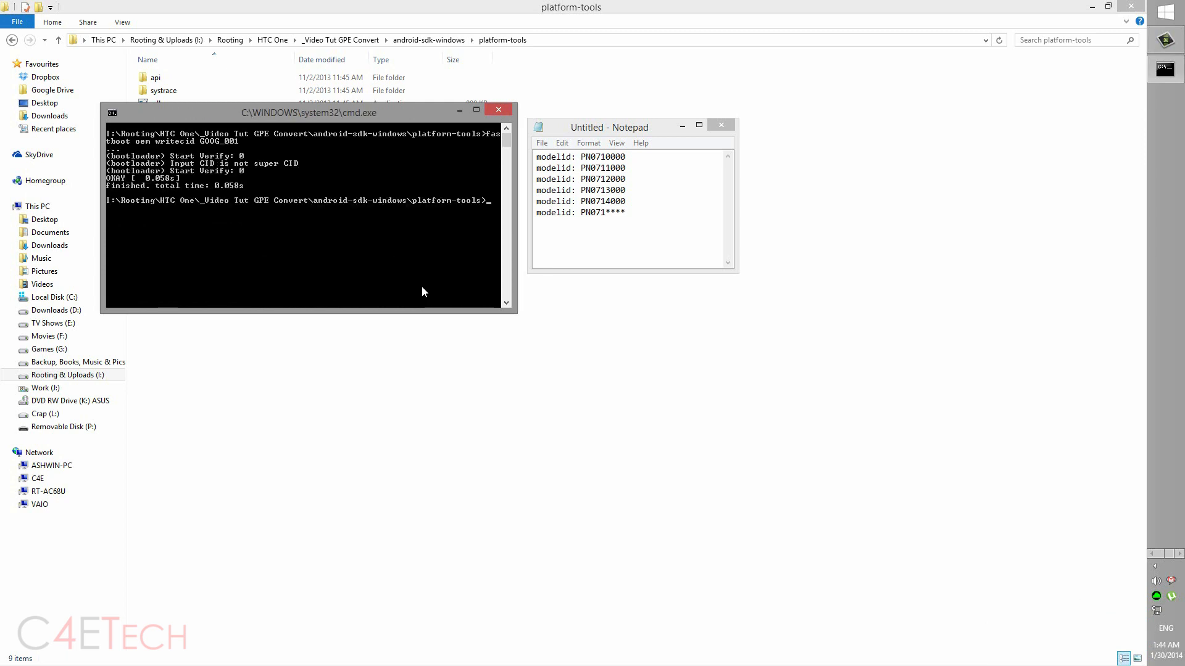
Reboot the phone back into the bootloader with 'fastboot reboot-bootloader'.
text(fastboot)
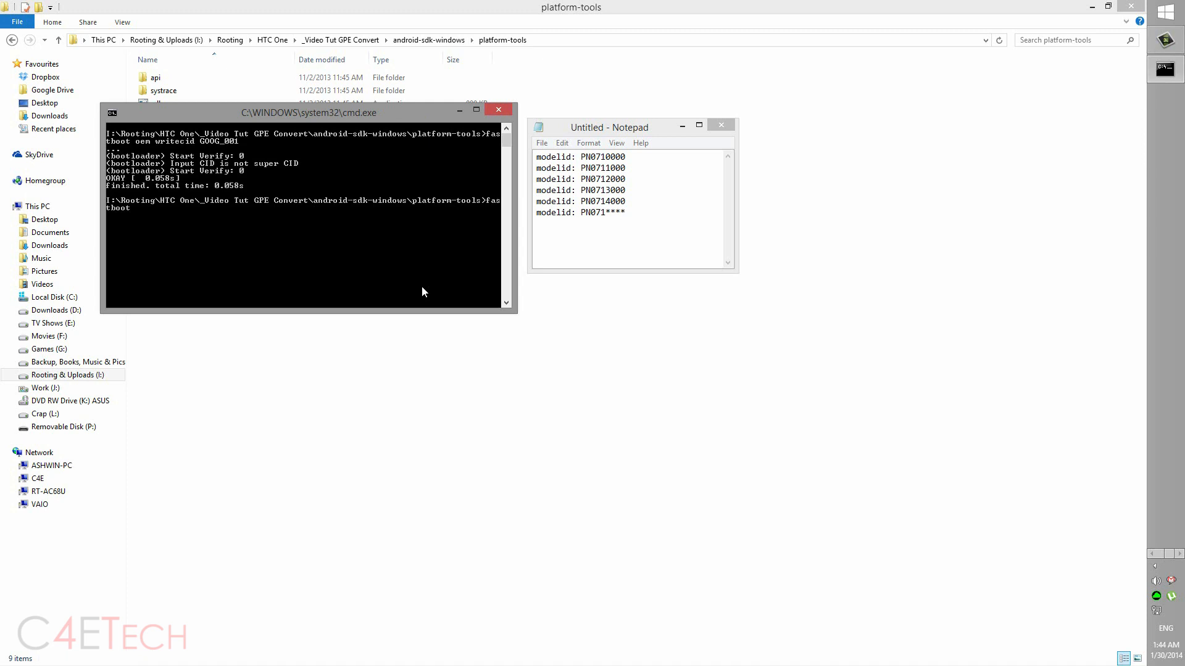
text(reboot)
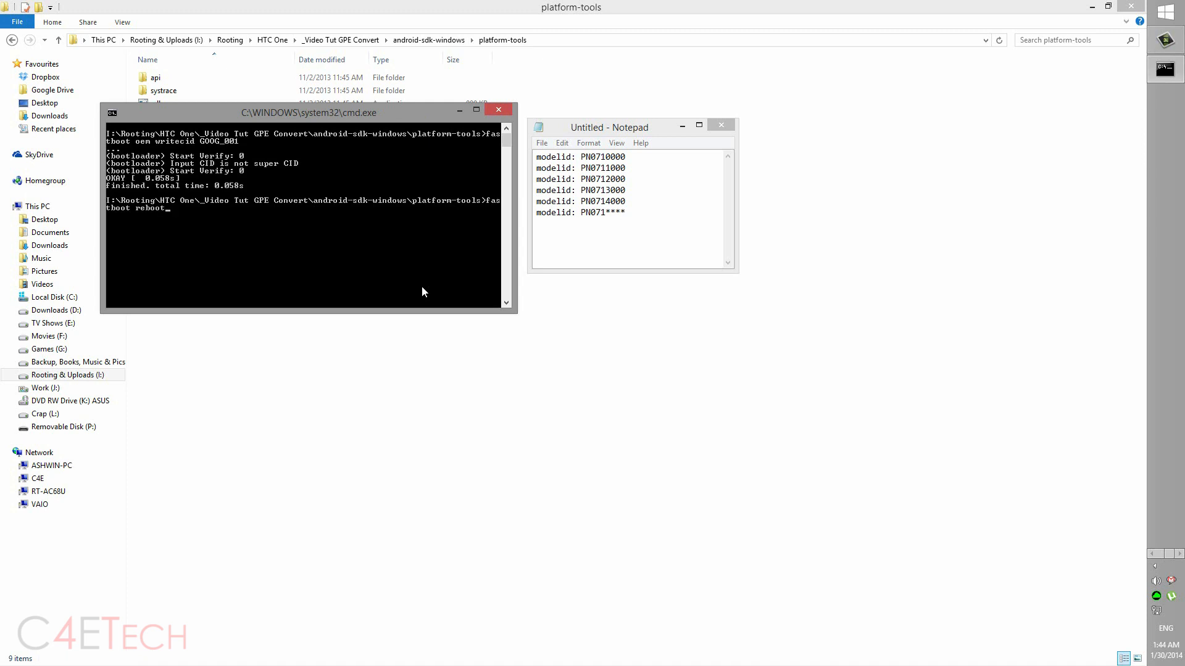
text(-bootloader)
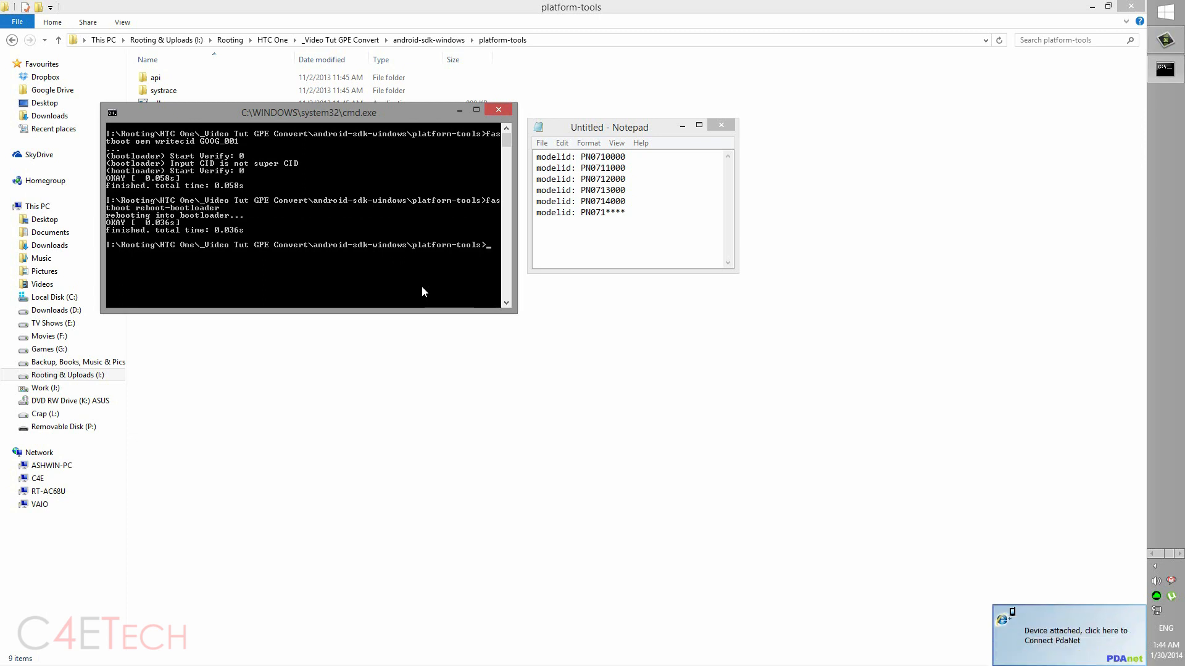
Confirm CID GOOG_001, then write the super CID 11111111 back to the phone.
text(fastboot reboot-bootloader)
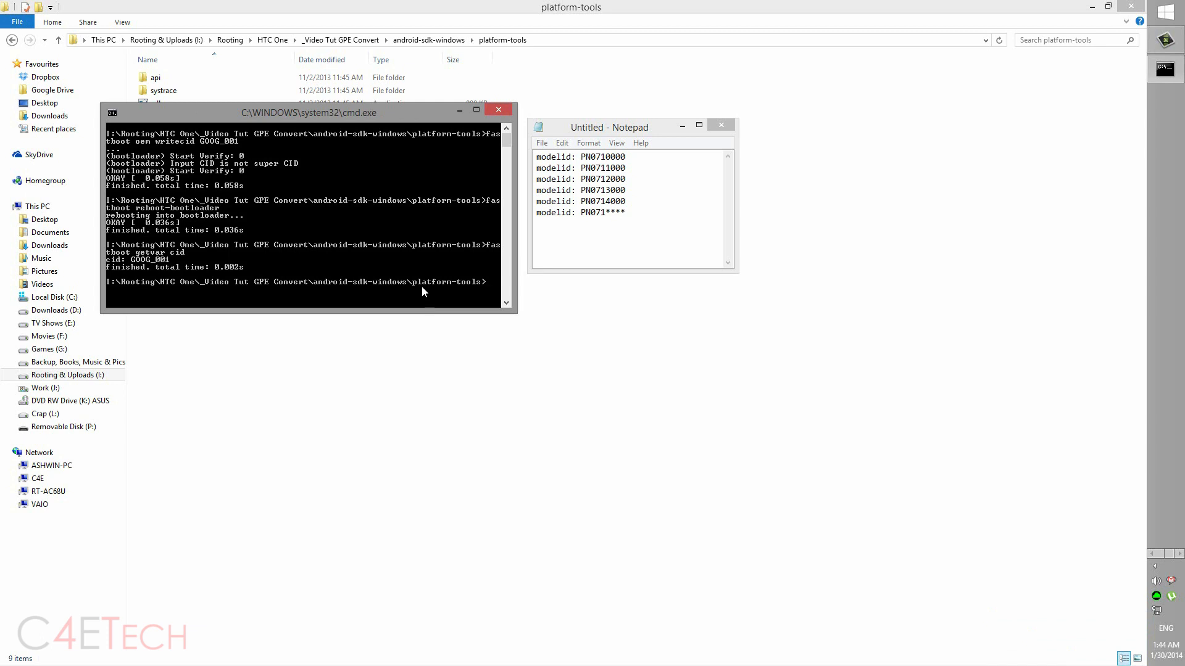
text(fastboot getvar cid)
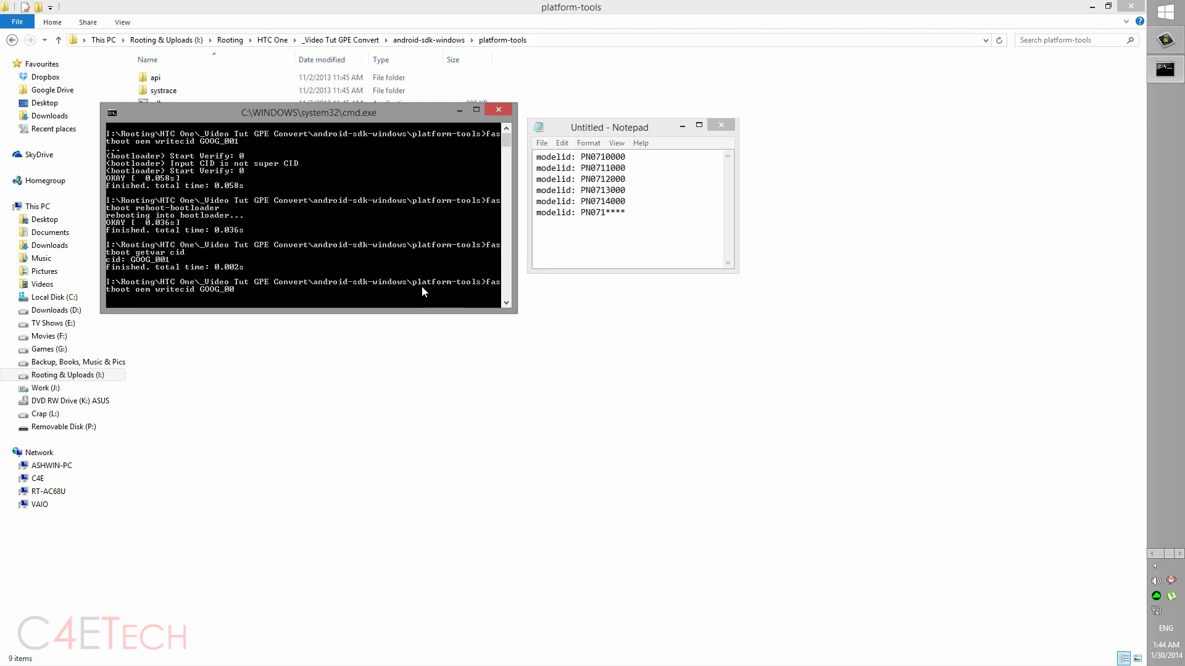
key(Backspace)
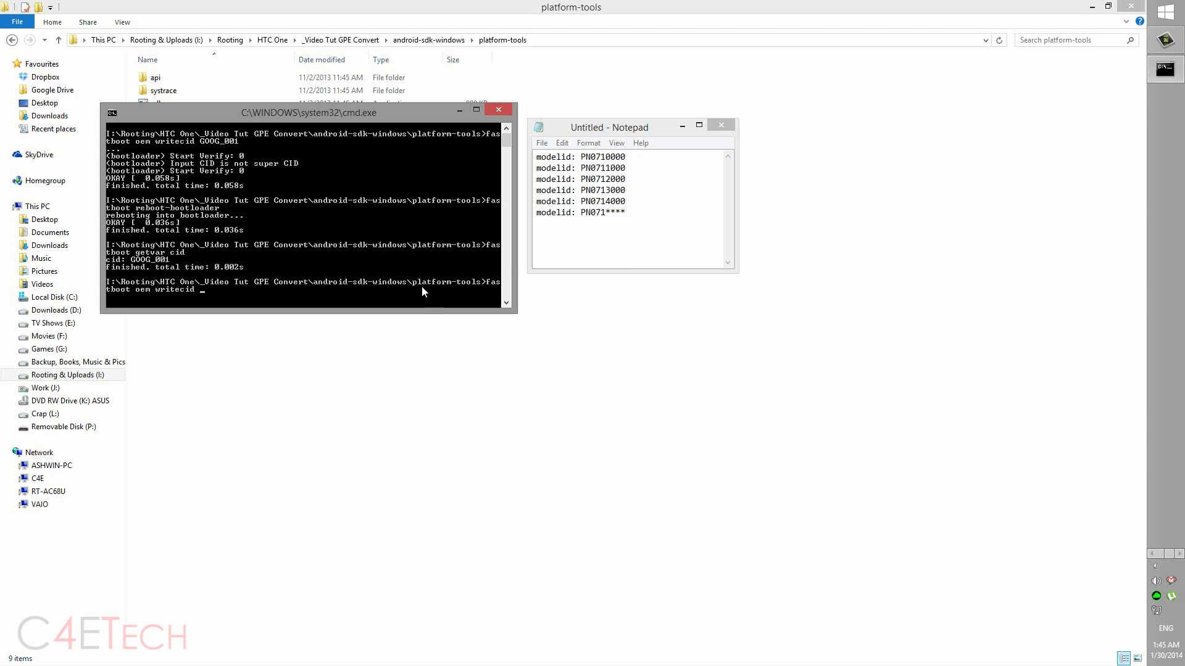
text(11111111)
text(fastboot reboot-bootloader)
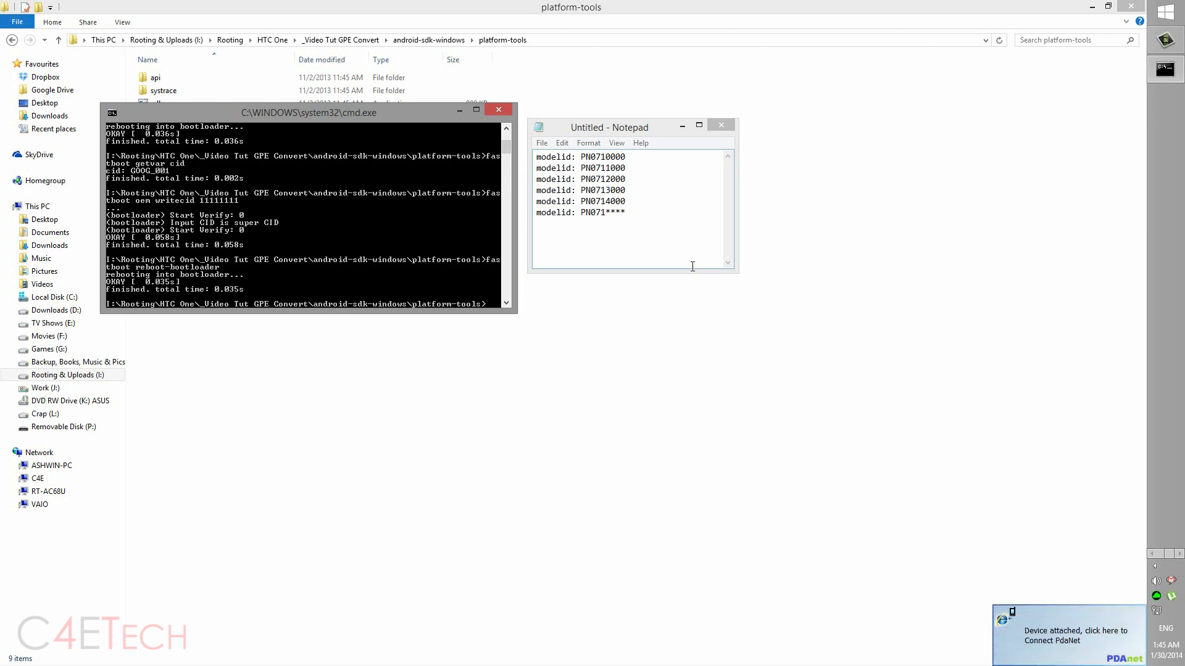
Reboot into the bootloader and confirm the CID now reads 11111111.
text(fastboot oem writecid GOOG_001)
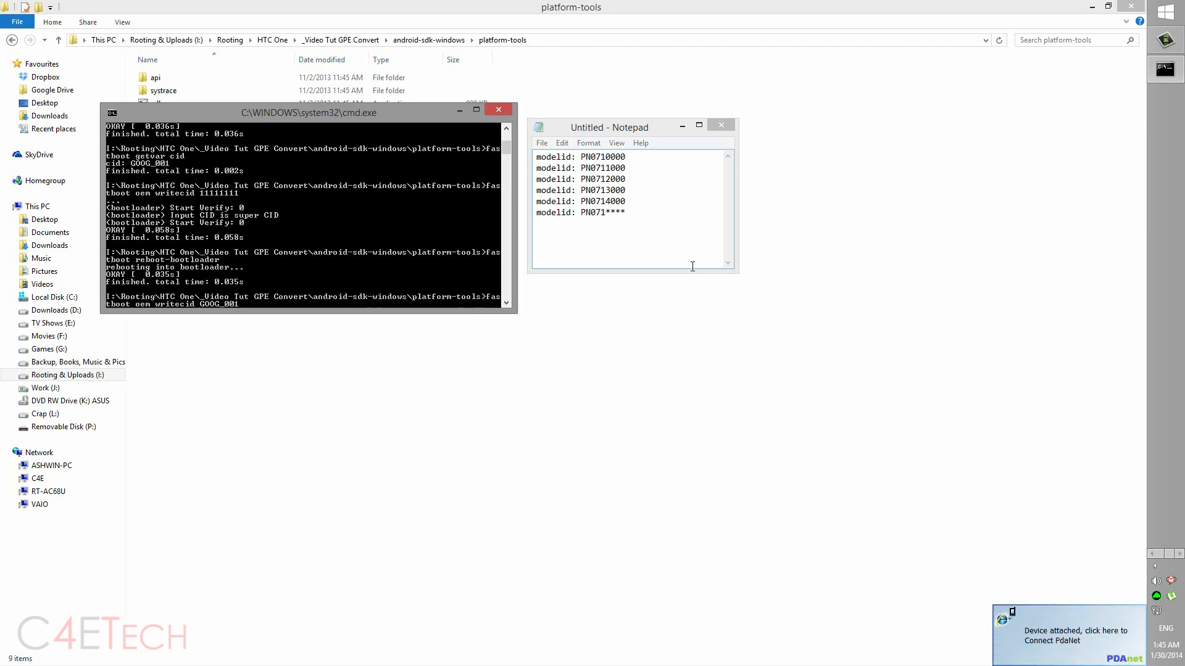
text(11111111)
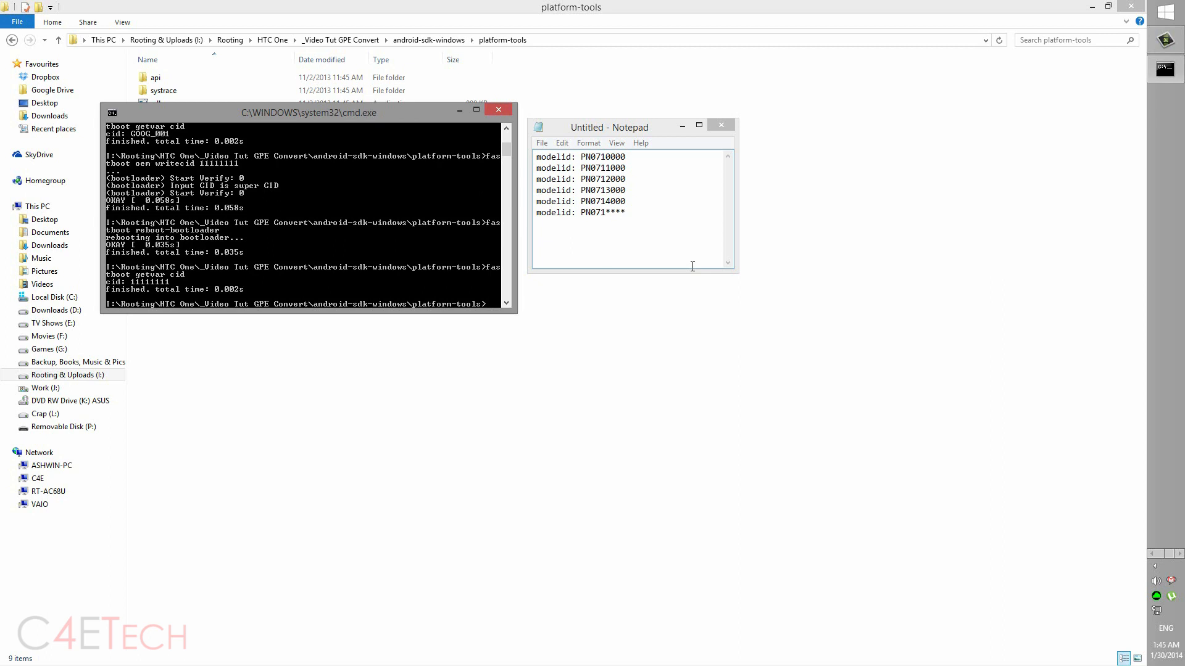
Run 'fastboot oem rebootRUU' and flash the RUU zip, finishing Successful after about 139 seconds.
drag(307, 112, 759, 222)
text(fas)
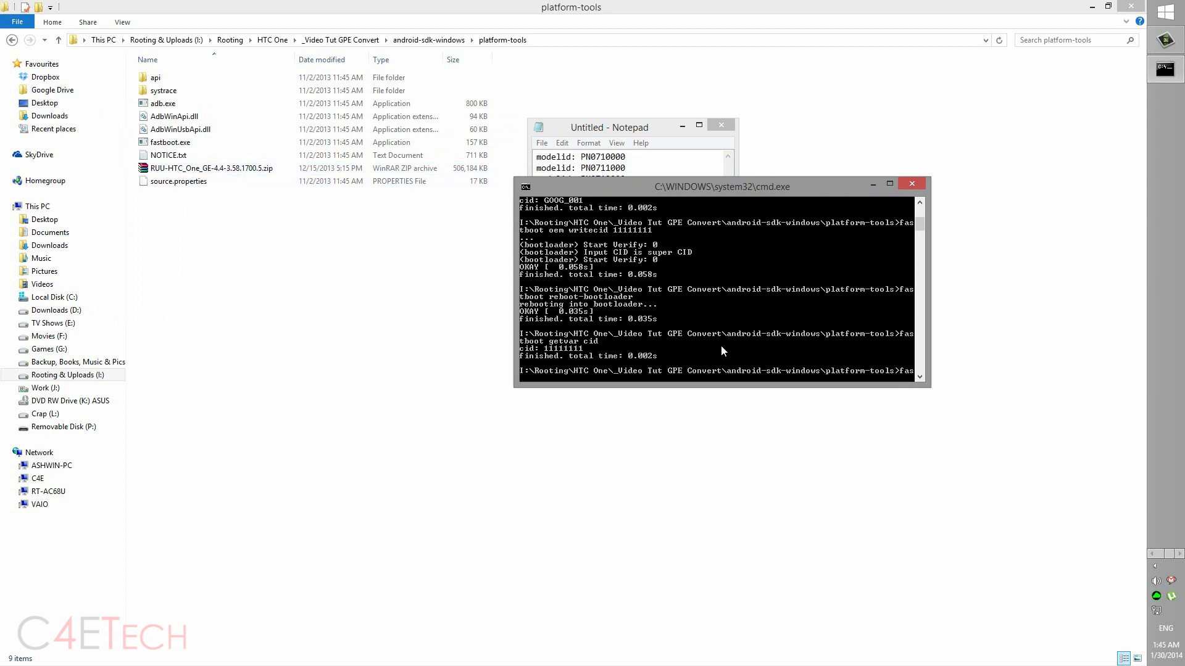
text(th)
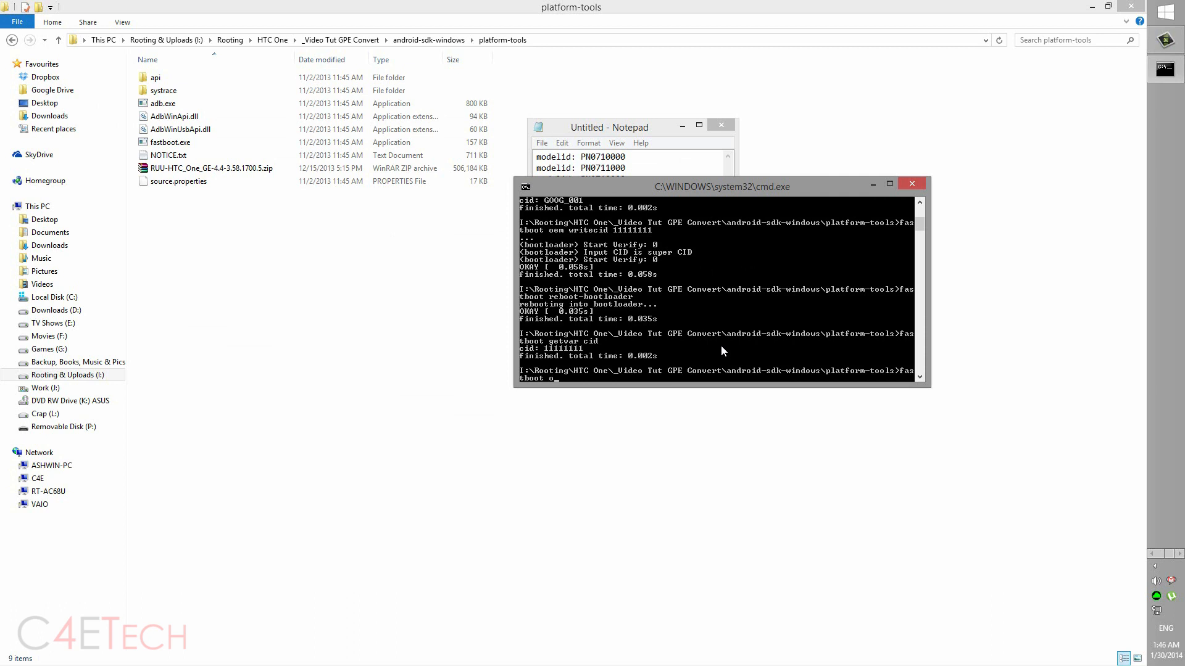
text(oem reboot)
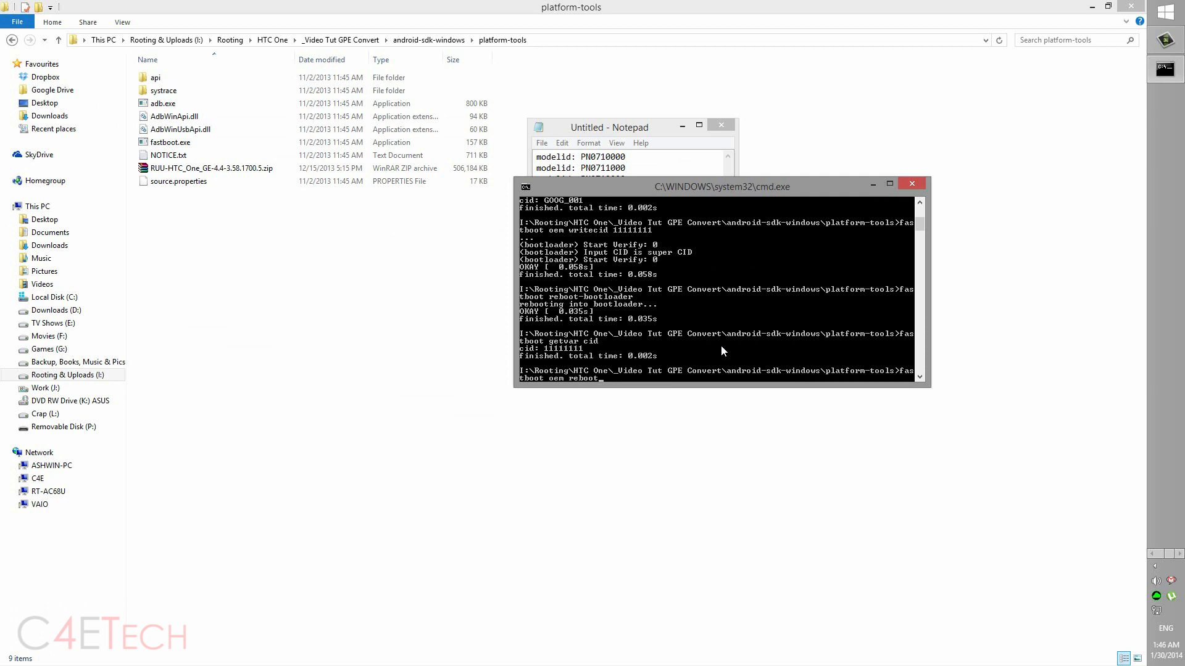
text(RUU)
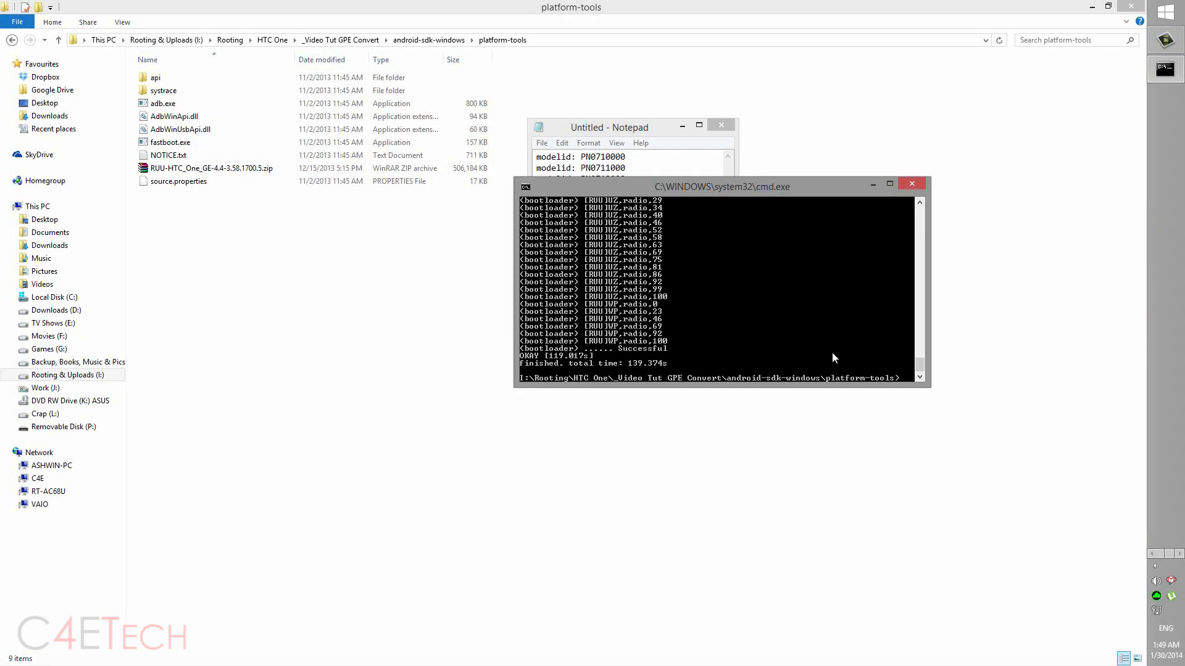
mouse_move(581, 374)
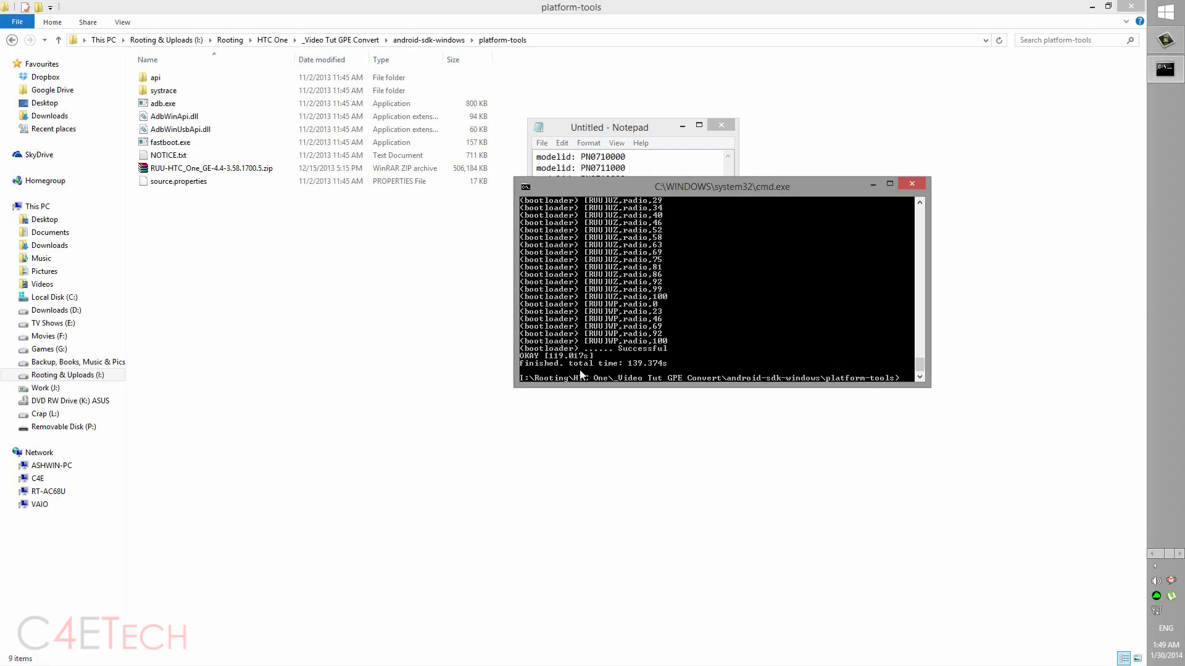
Begin a follow-up fastboot command beneath the successful flash output.
text(fastboot)
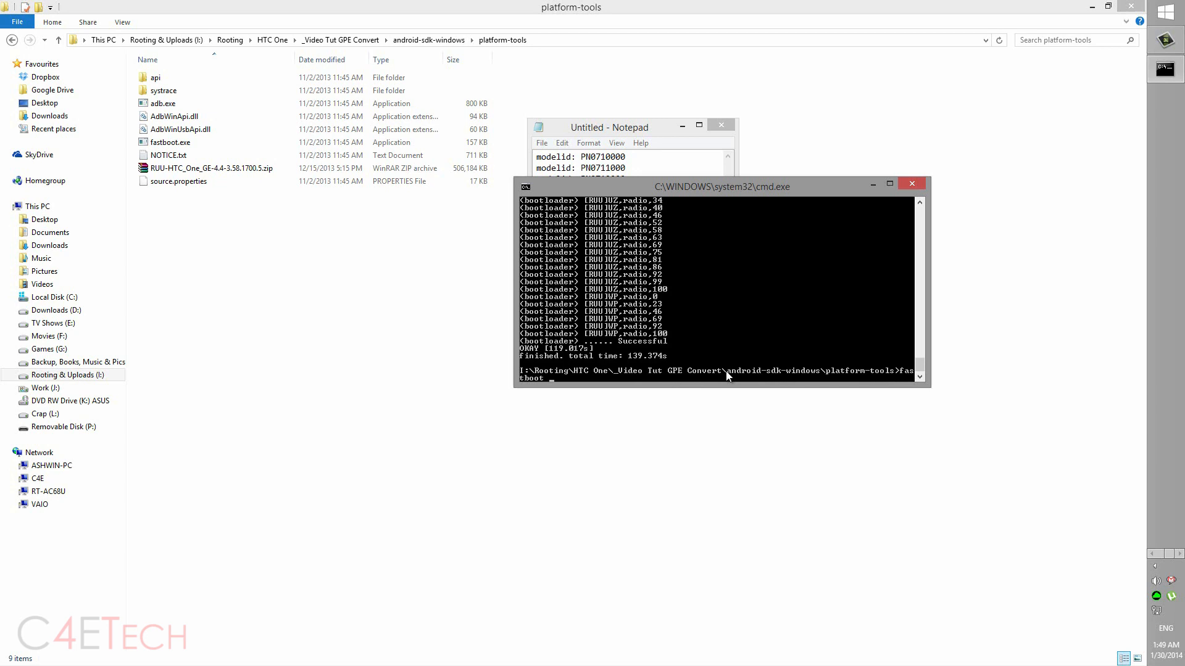